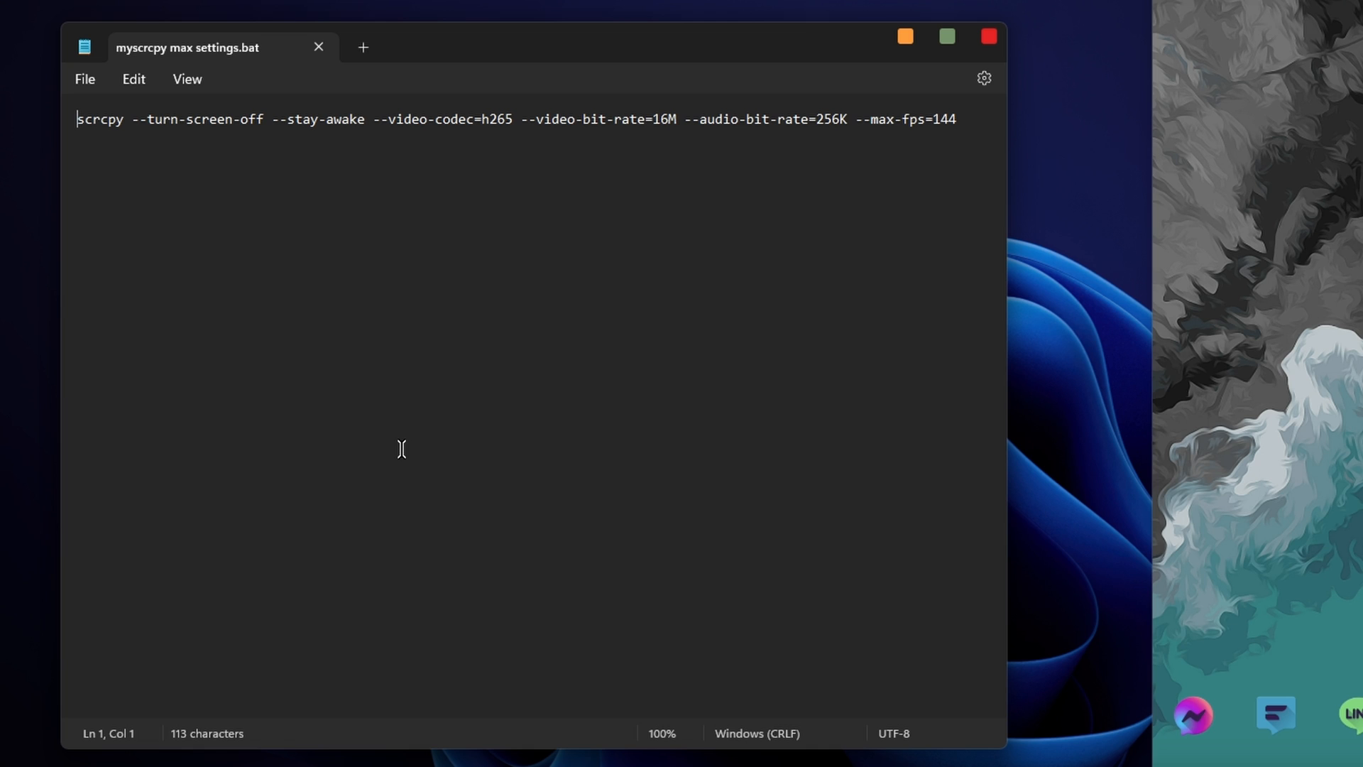
mouse_move(219, 120)
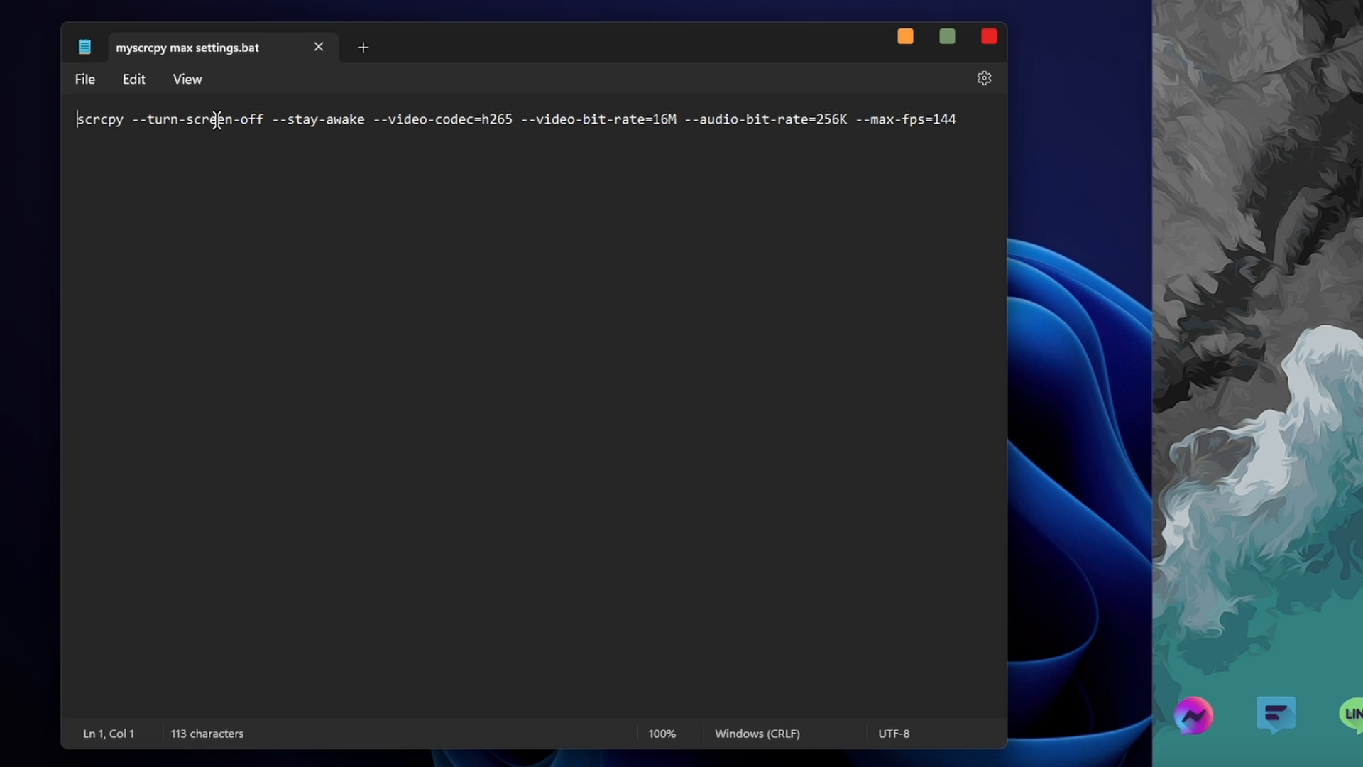
mouse_move(324, 121)
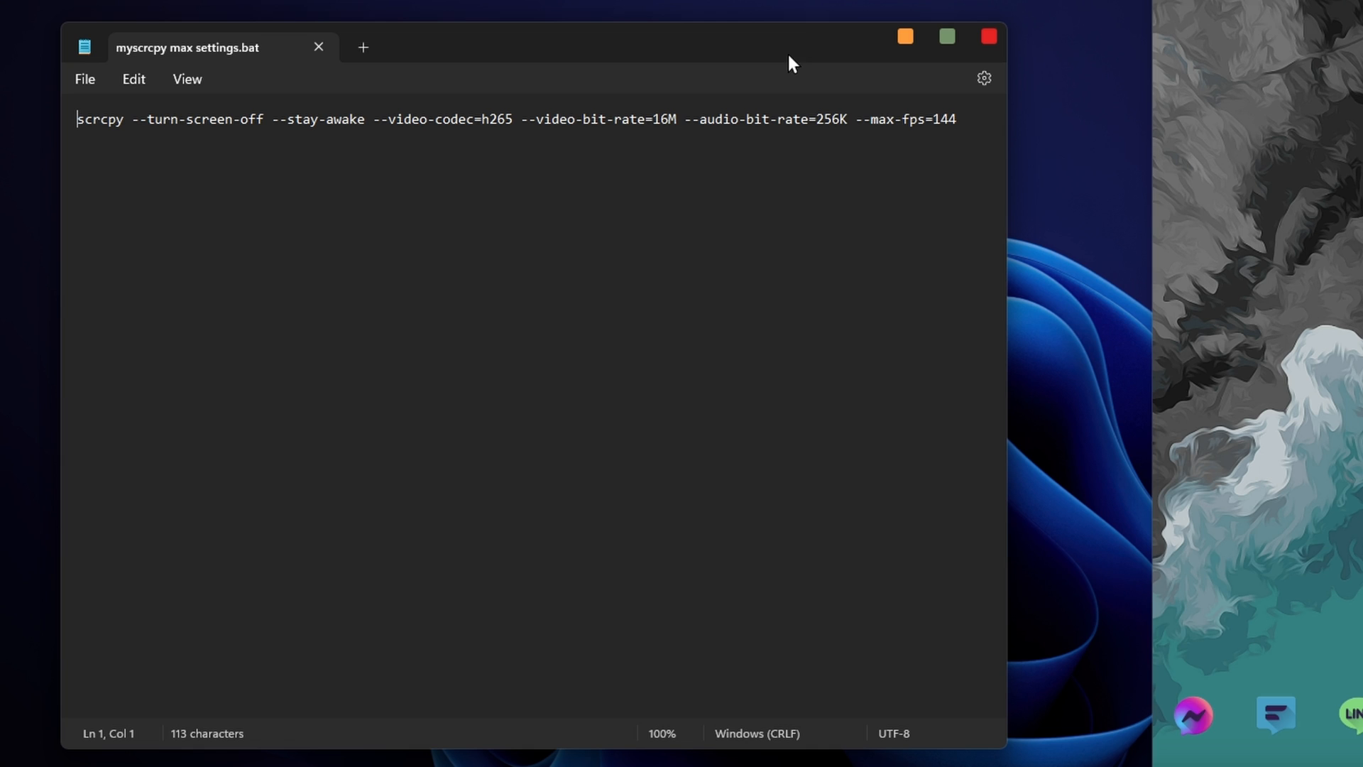
mouse_move(712, 79)
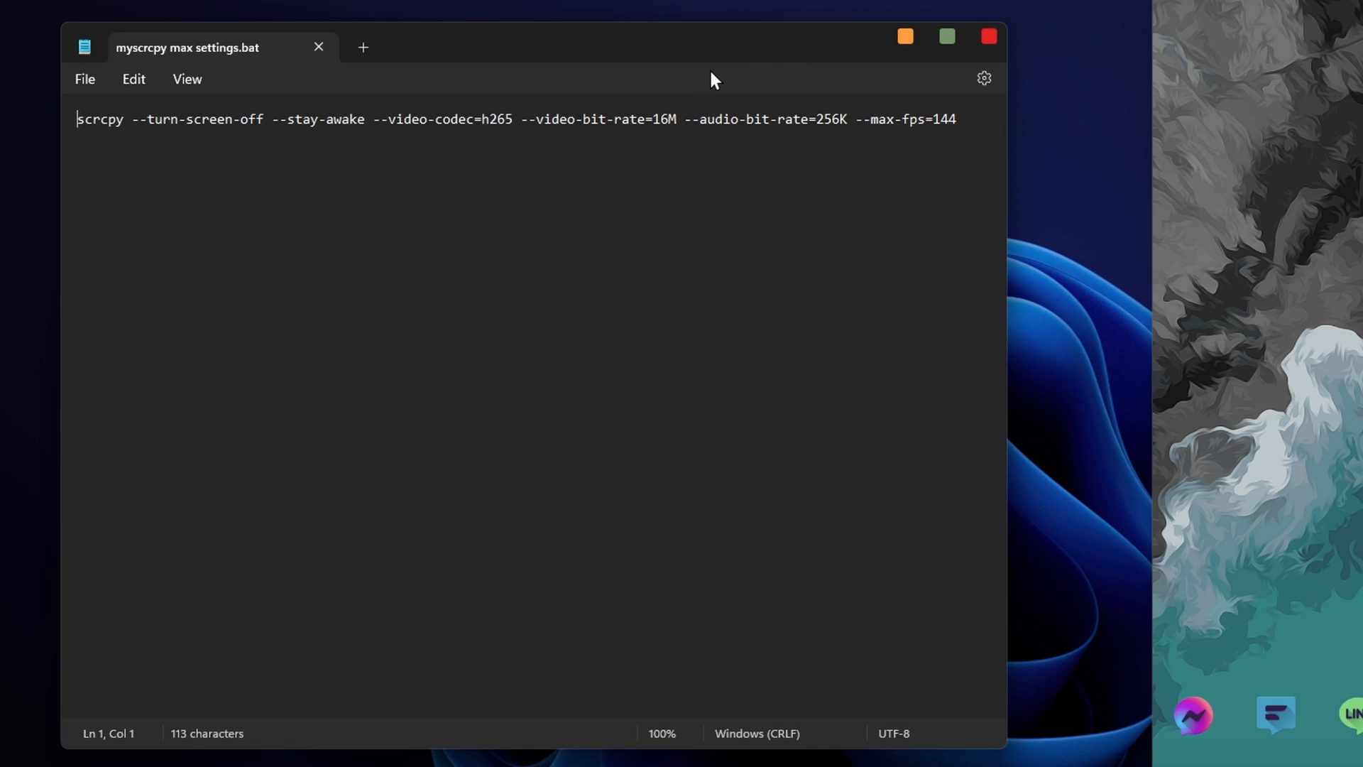
mouse_move(901, 71)
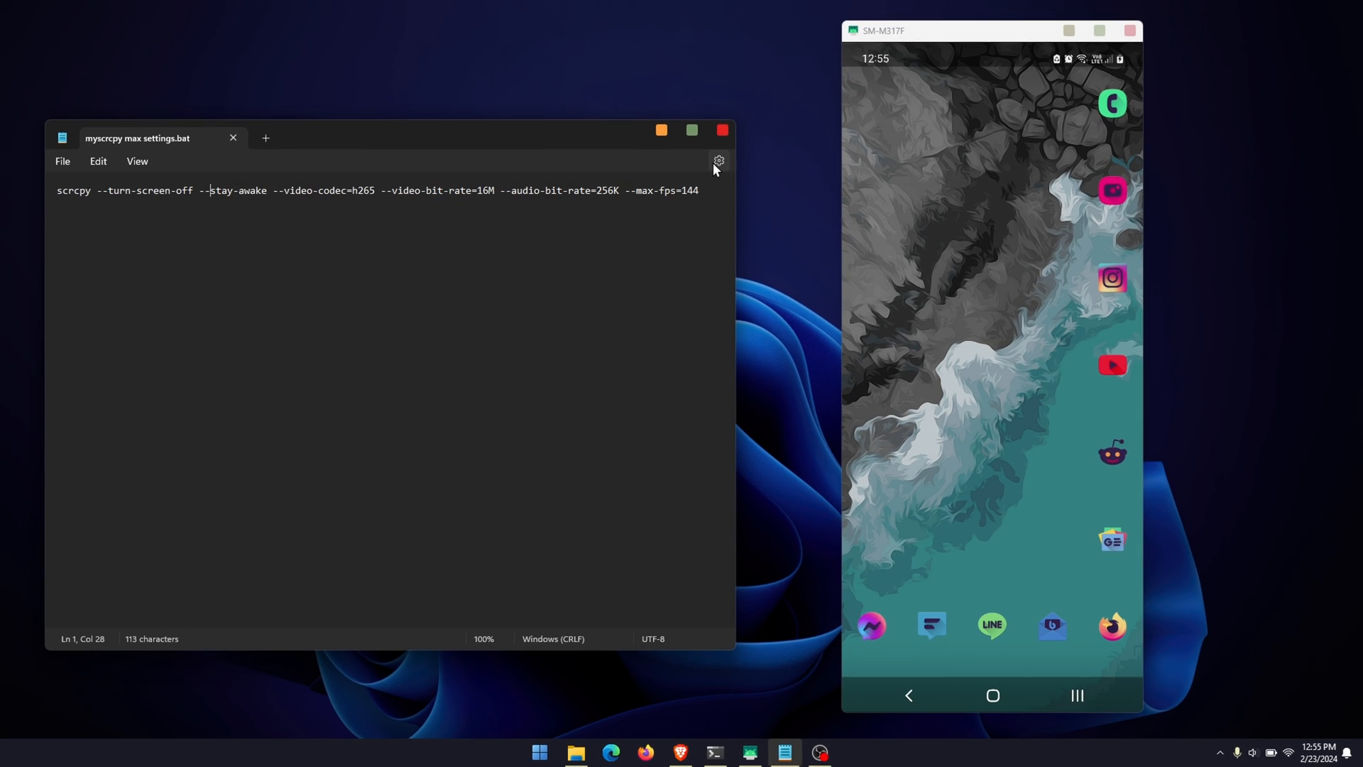
Step: Reach the User documentation links in the Genymobile/scrcpy README
left_click(720, 129)
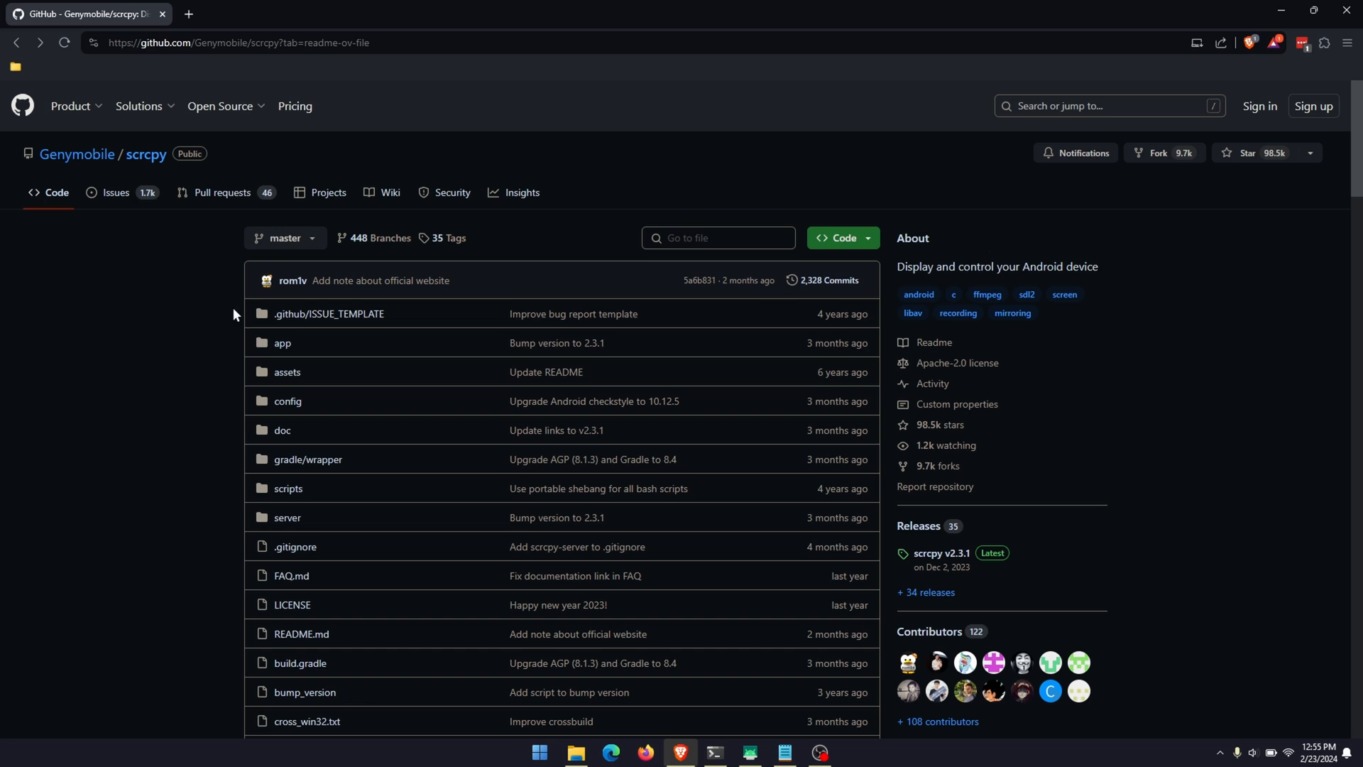
scroll("down", 3)
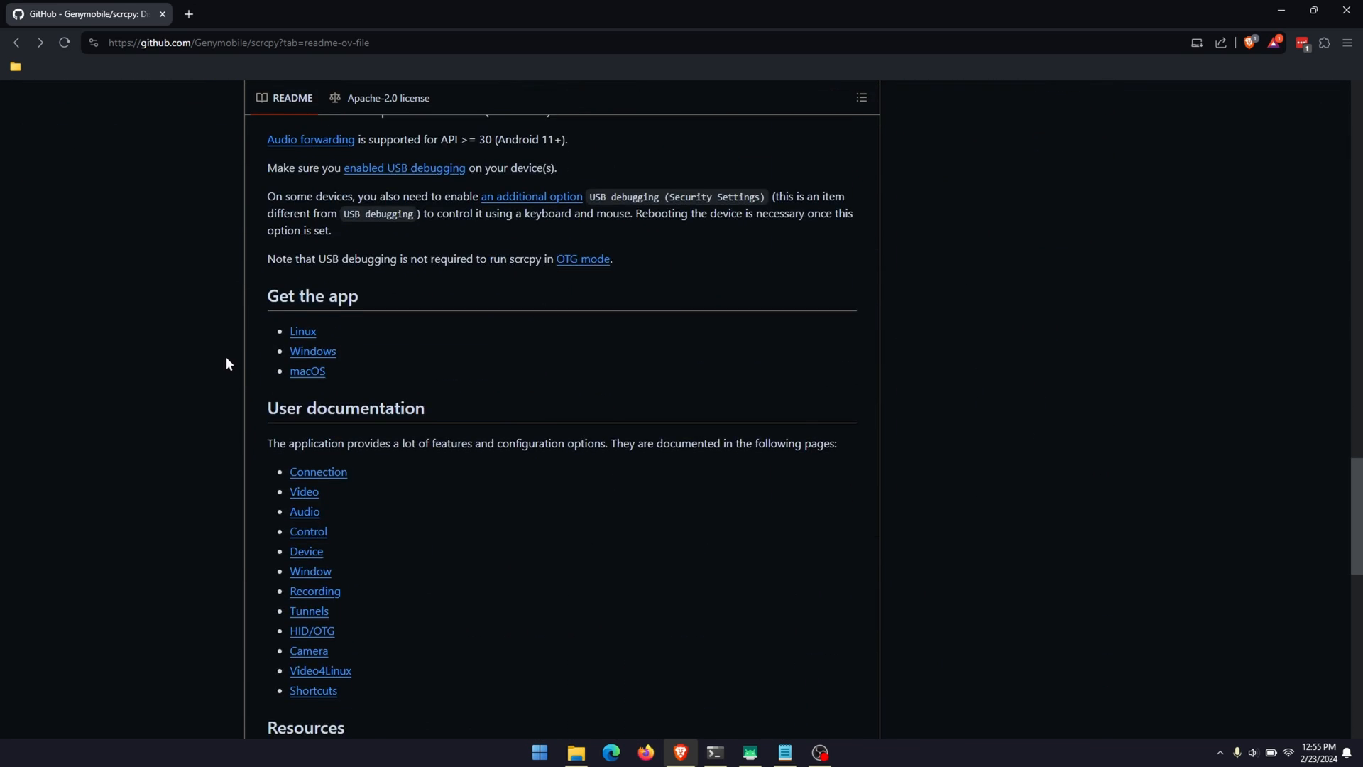
scroll("down", 3)
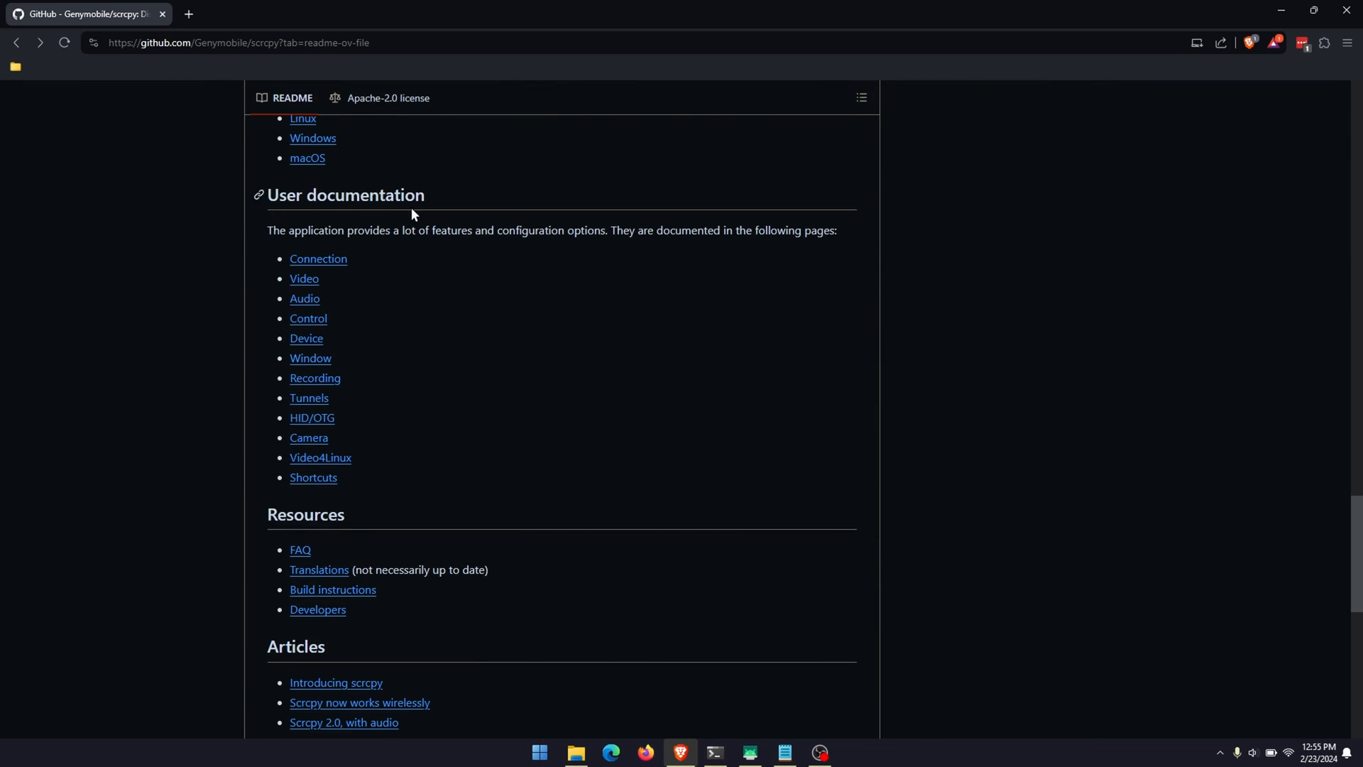
mouse_move(312, 294)
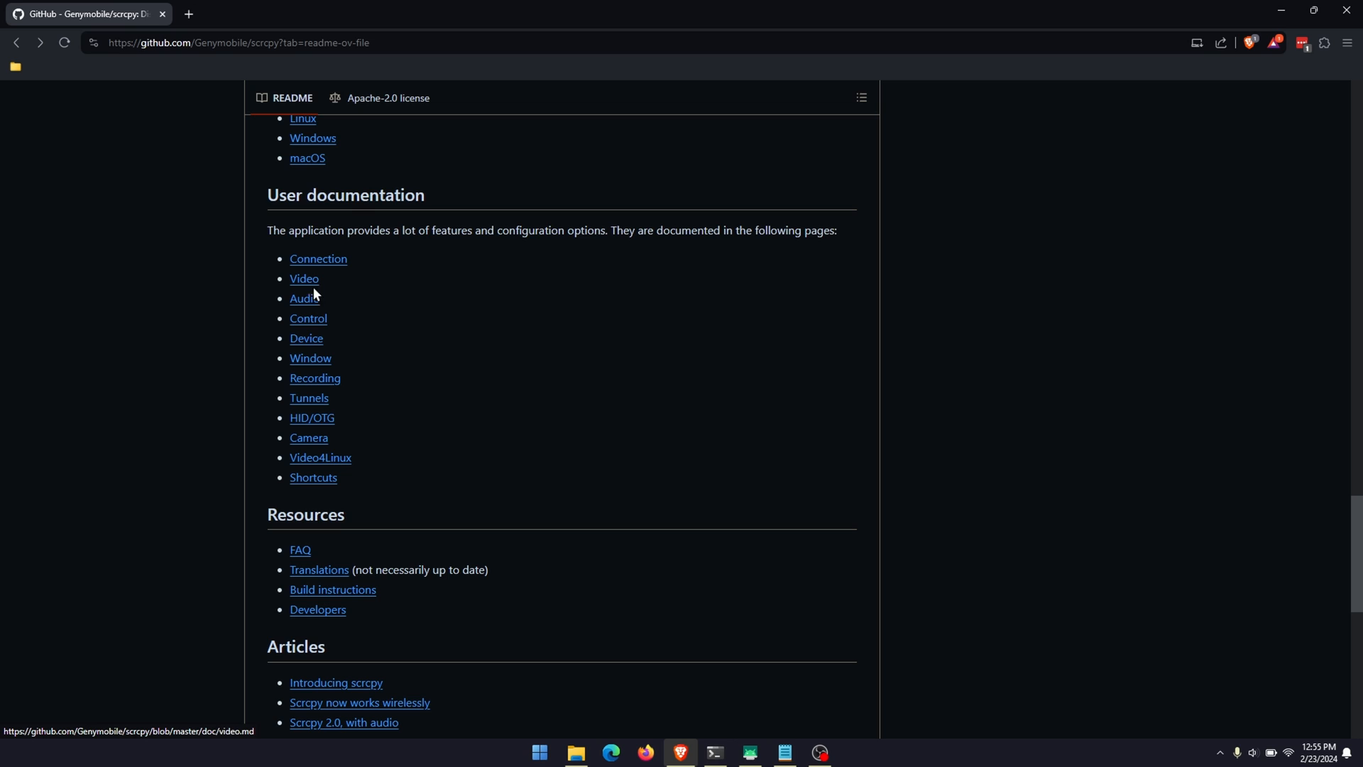
mouse_move(415, 438)
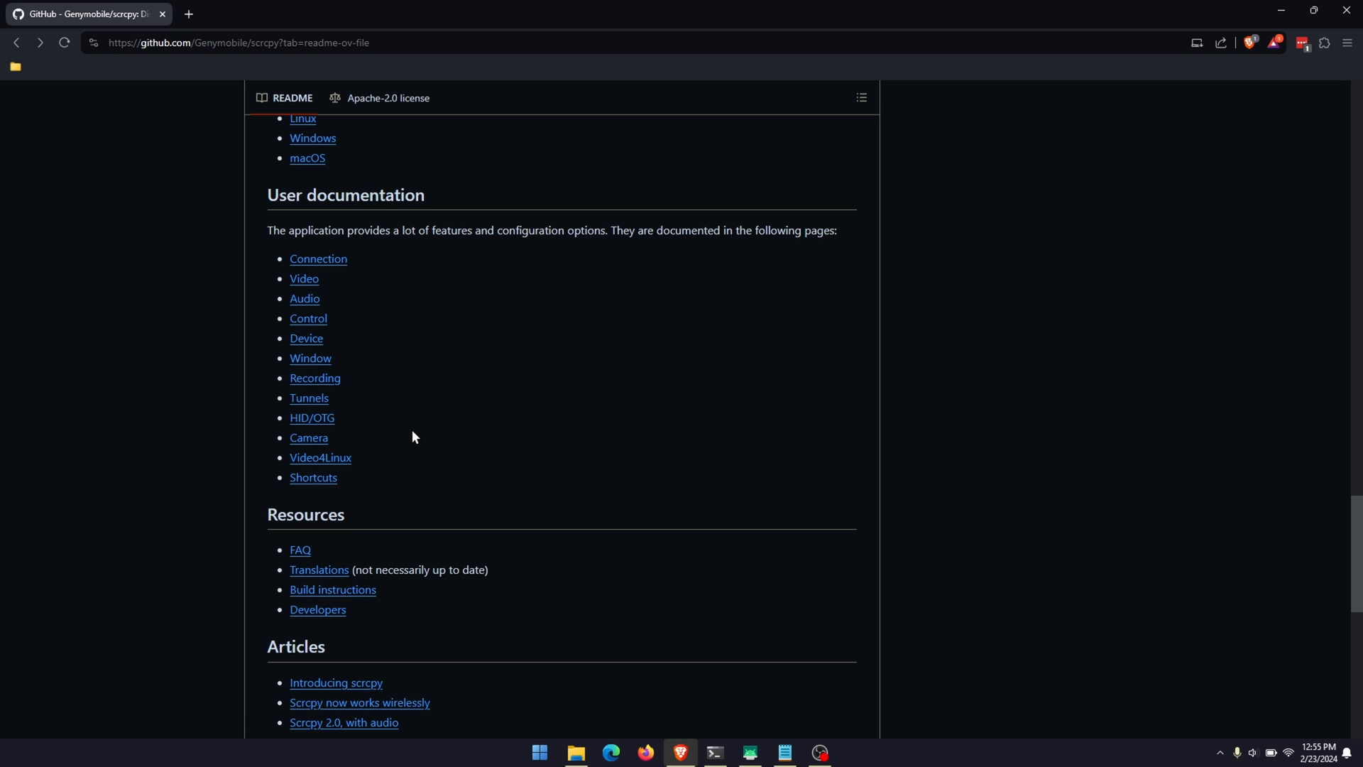
mouse_move(304, 283)
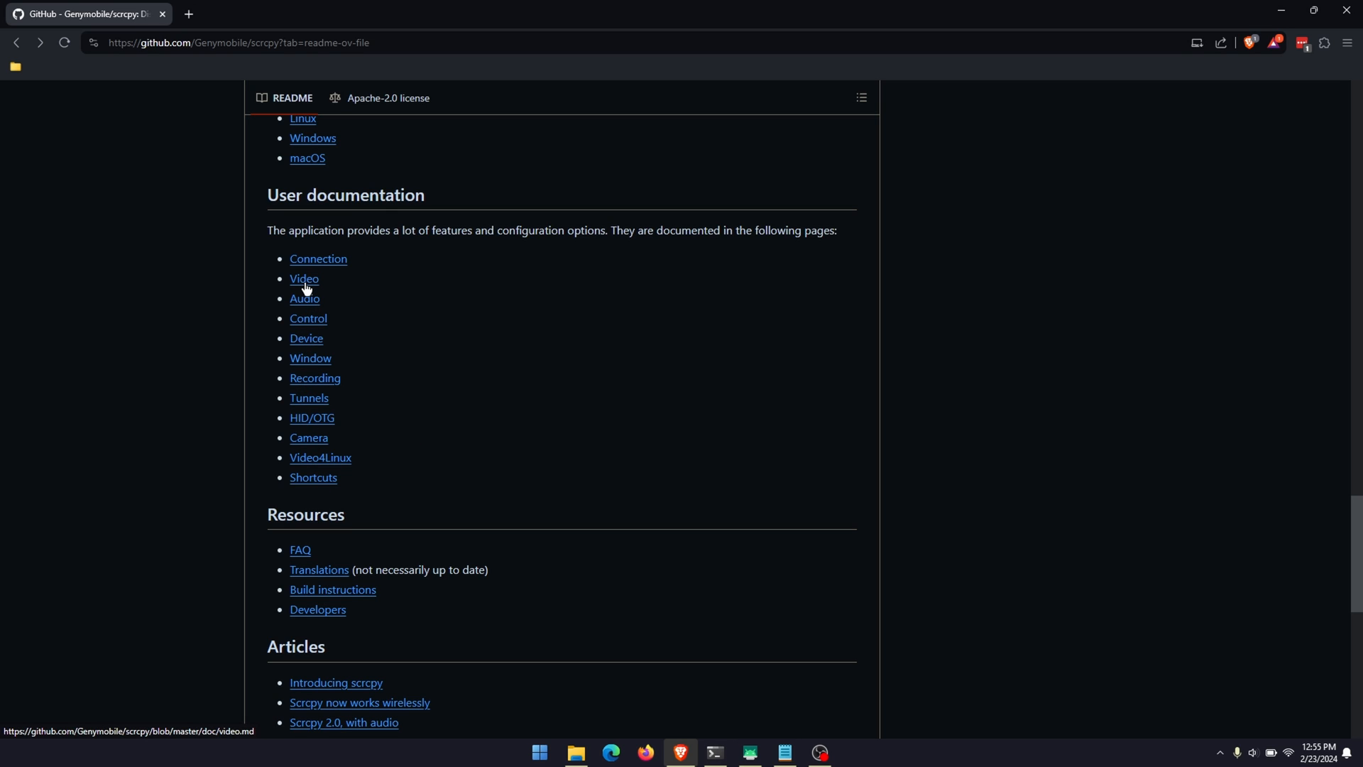
Step: Read the Video page's Size, Bit rate, Frame rate and Codec sections
left_click(304, 279)
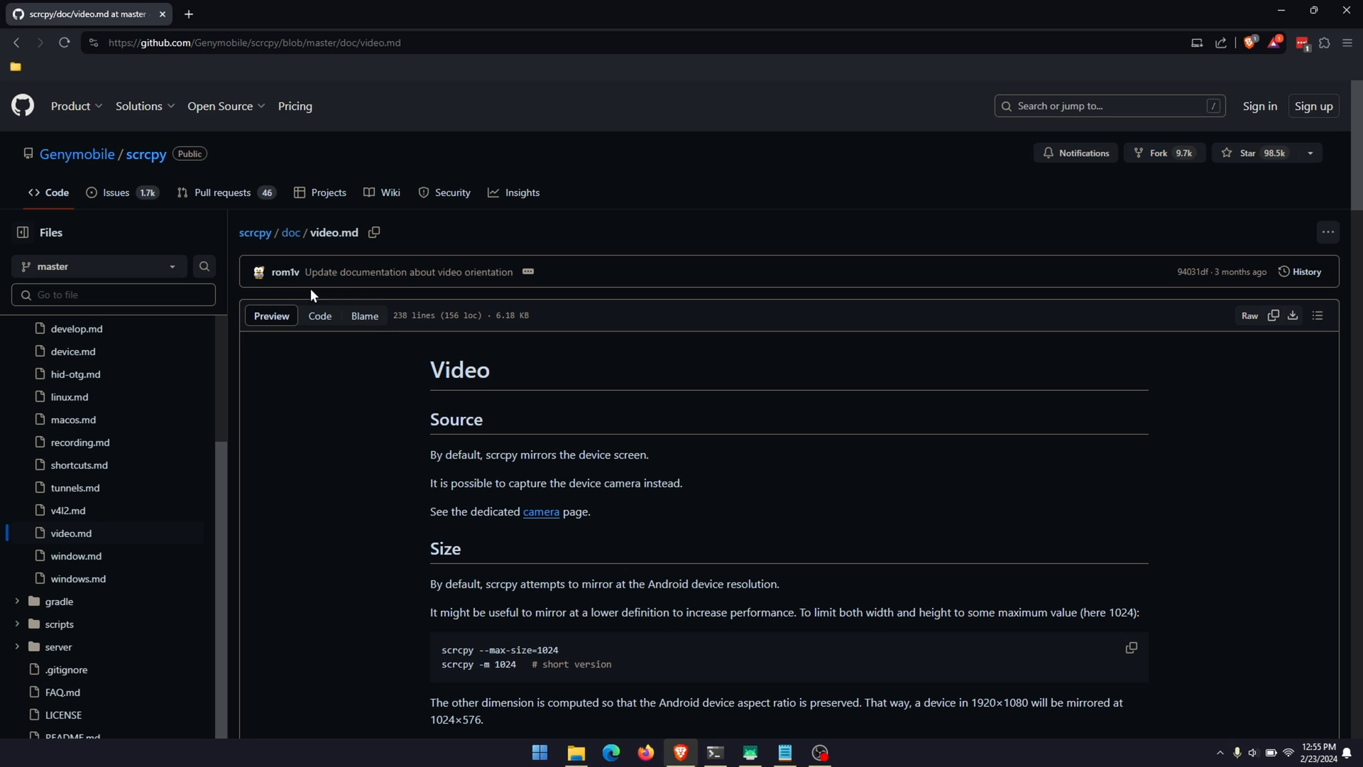
scroll("down", 3)
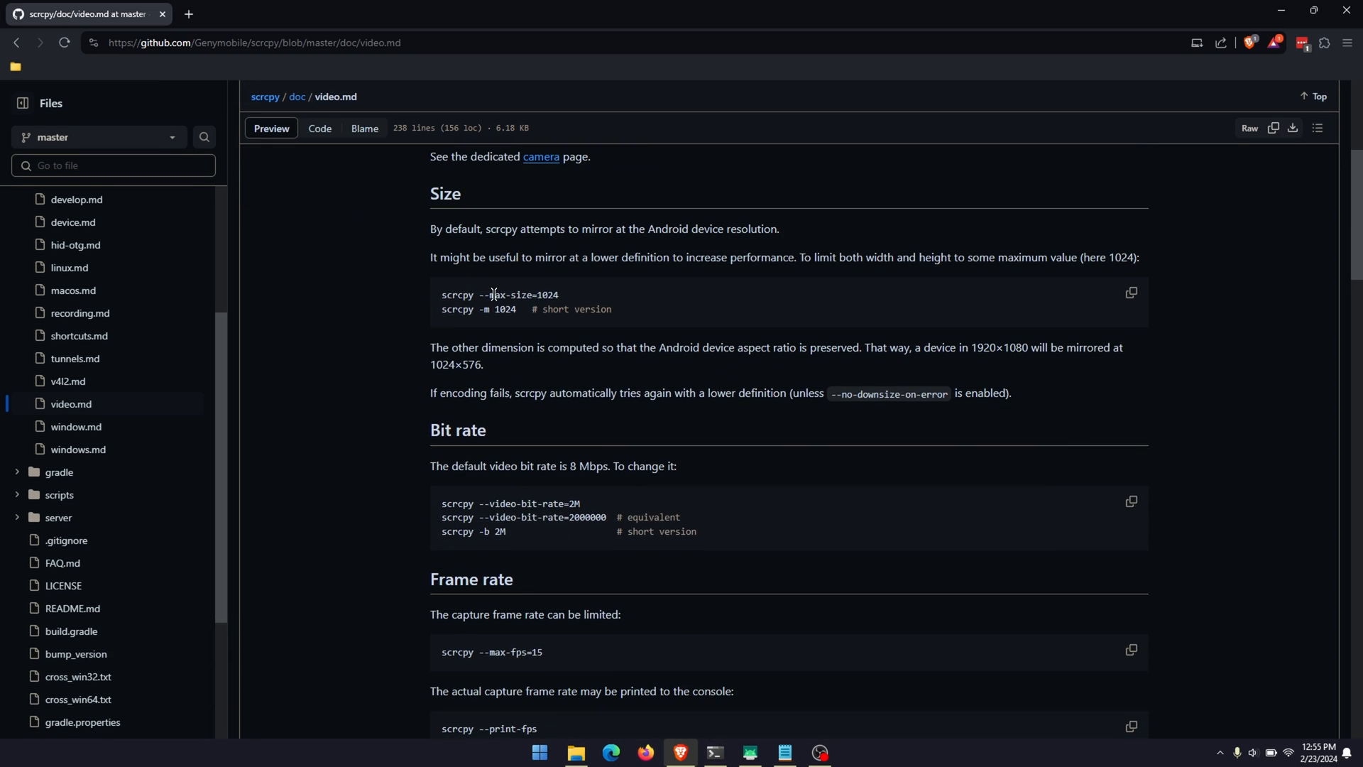
scroll("down", 3)
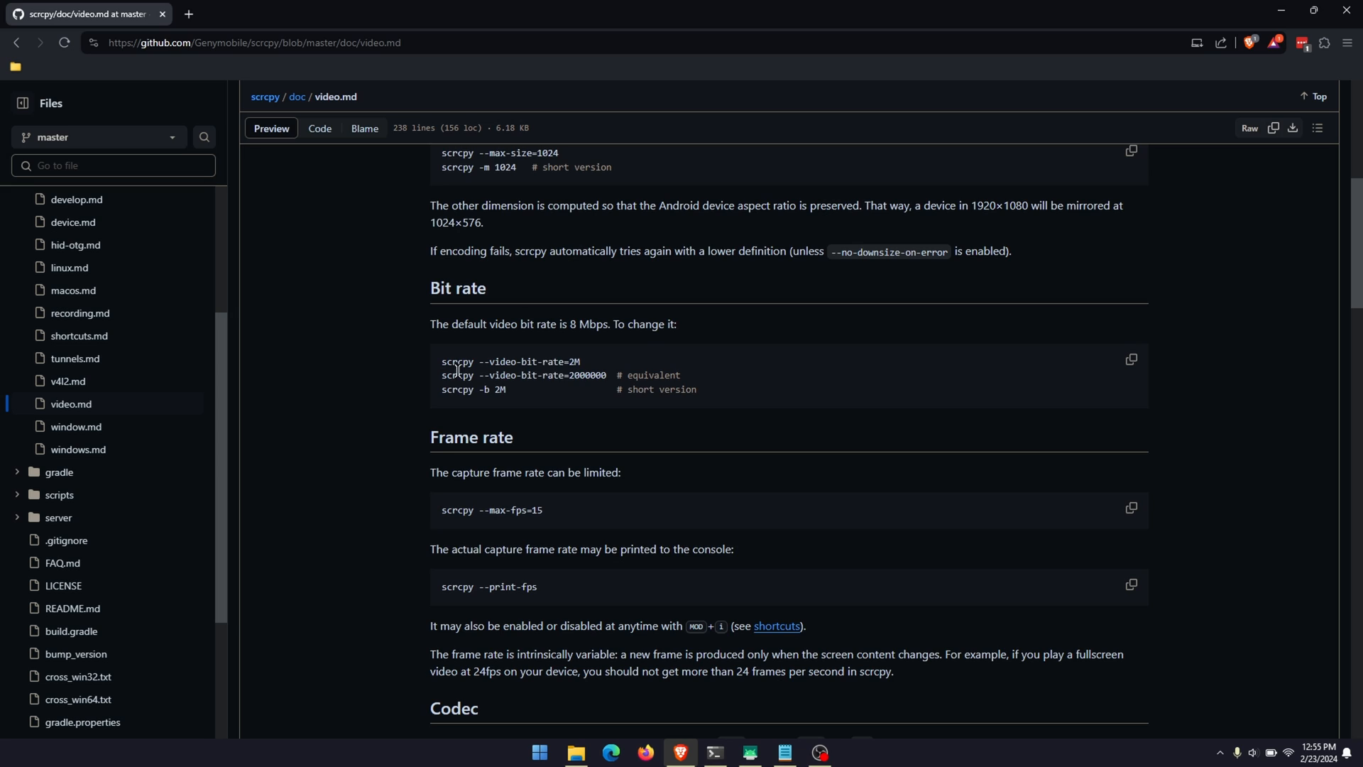
scroll("down", 3)
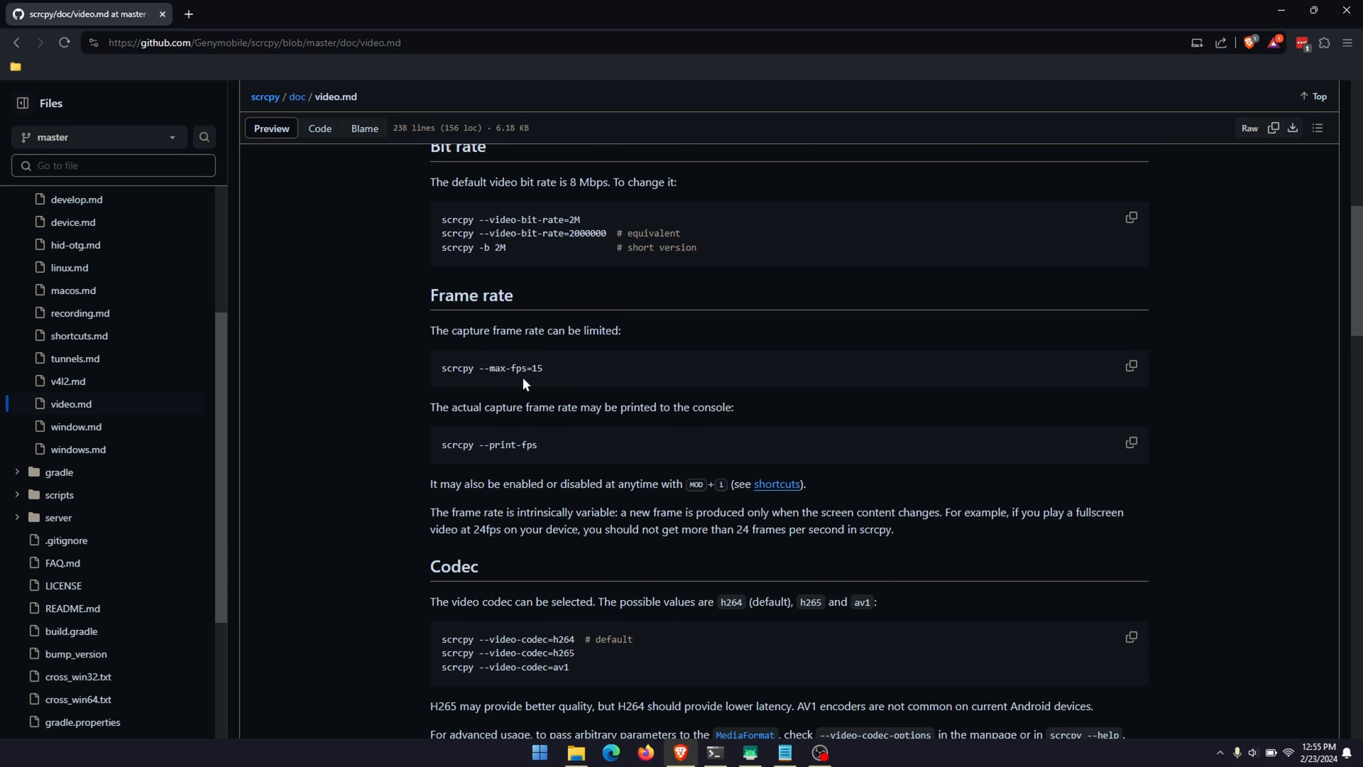
mouse_move(514, 368)
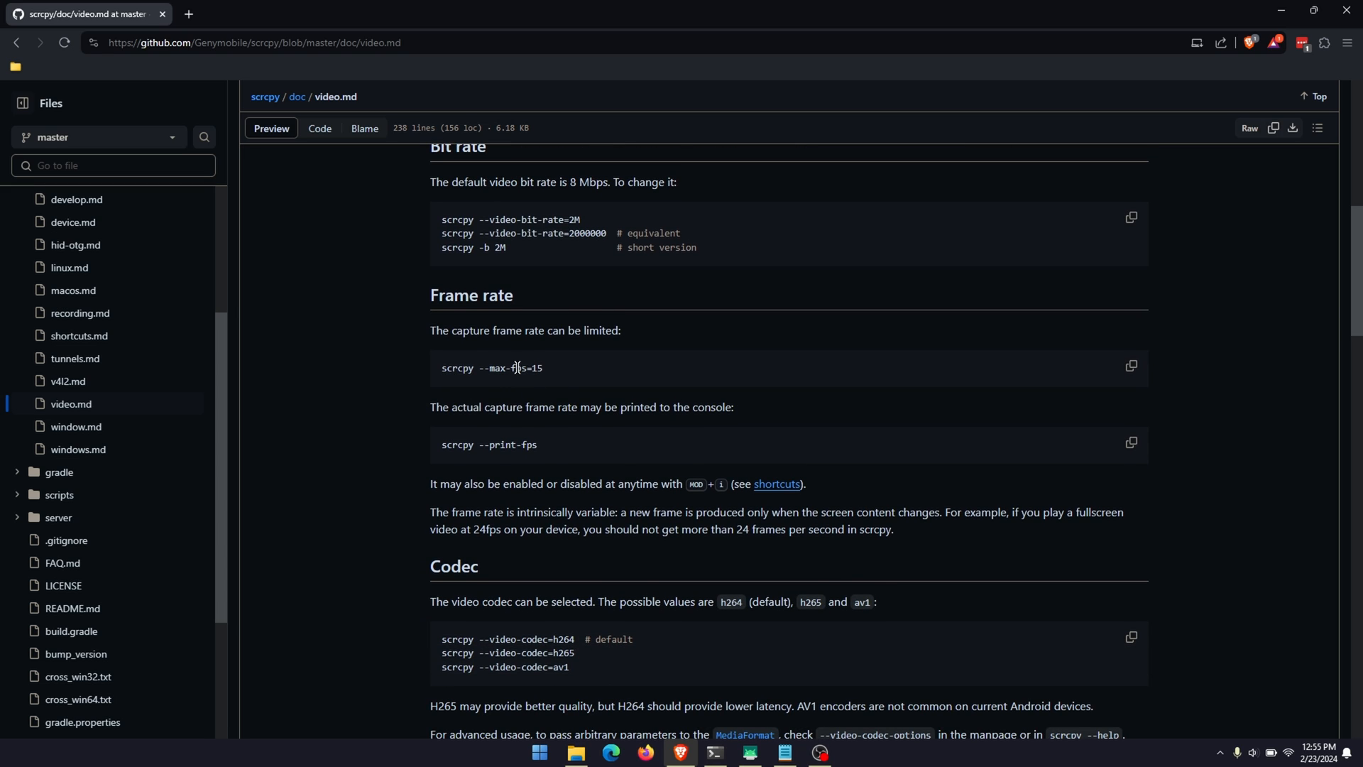
mouse_move(559, 431)
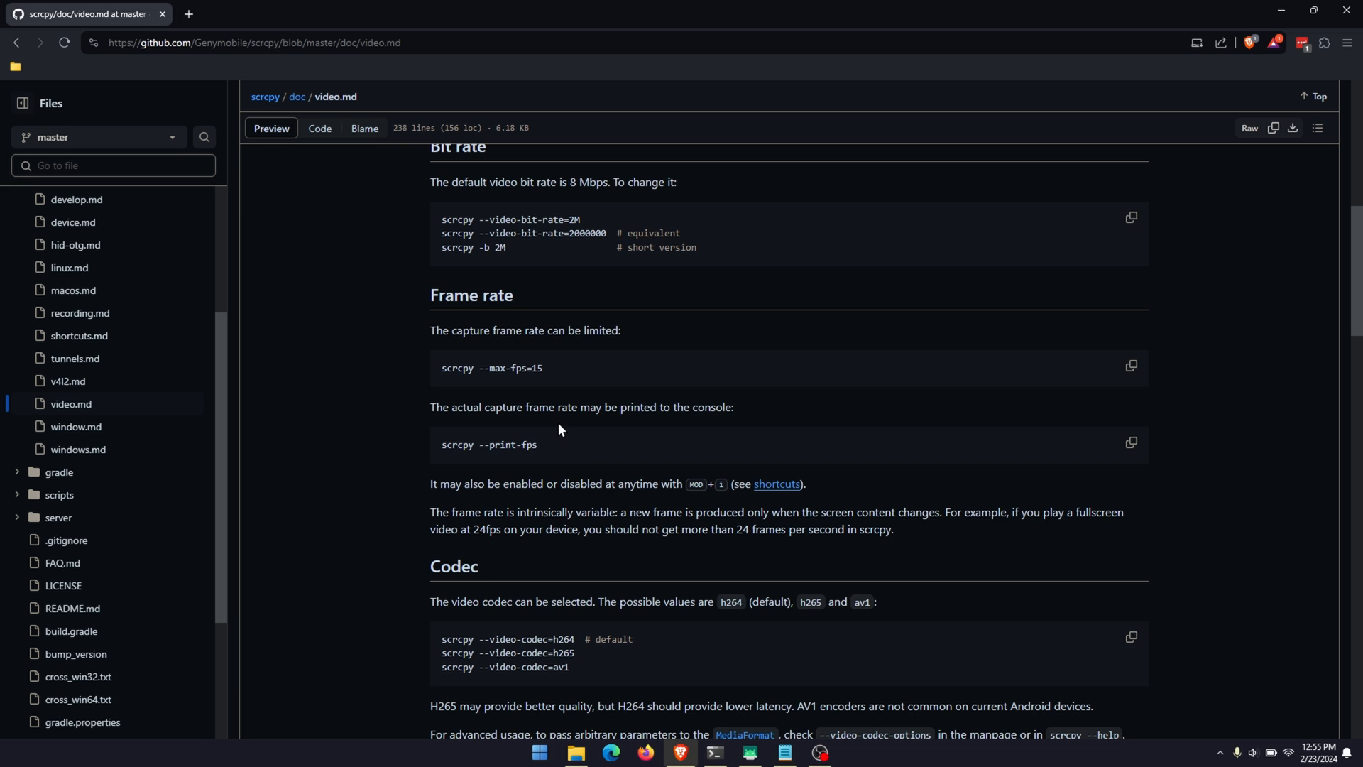
mouse_move(1247, 23)
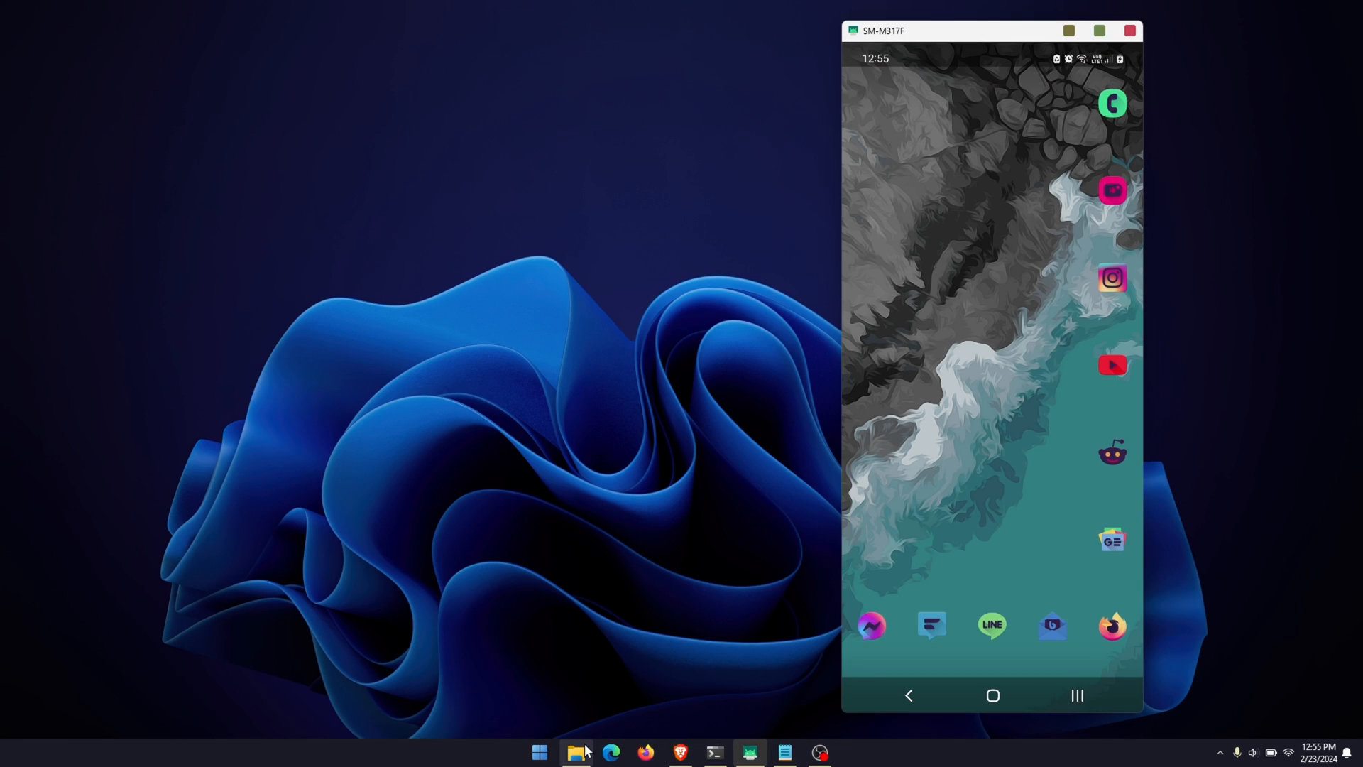
Step: Create a new text document in Documents > SCRCPY and rename it TEST.bat, accepting the extension change
left_click(576, 753)
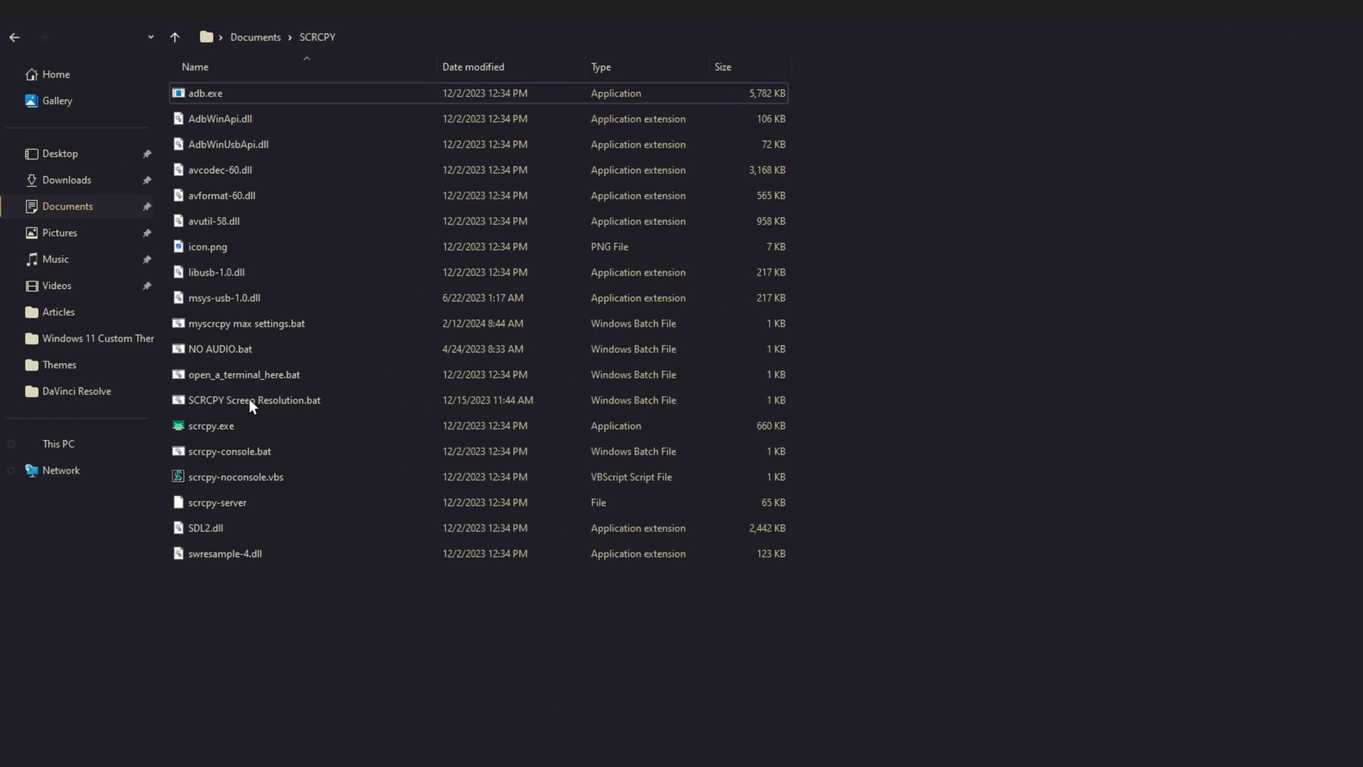
right_click(282, 417)
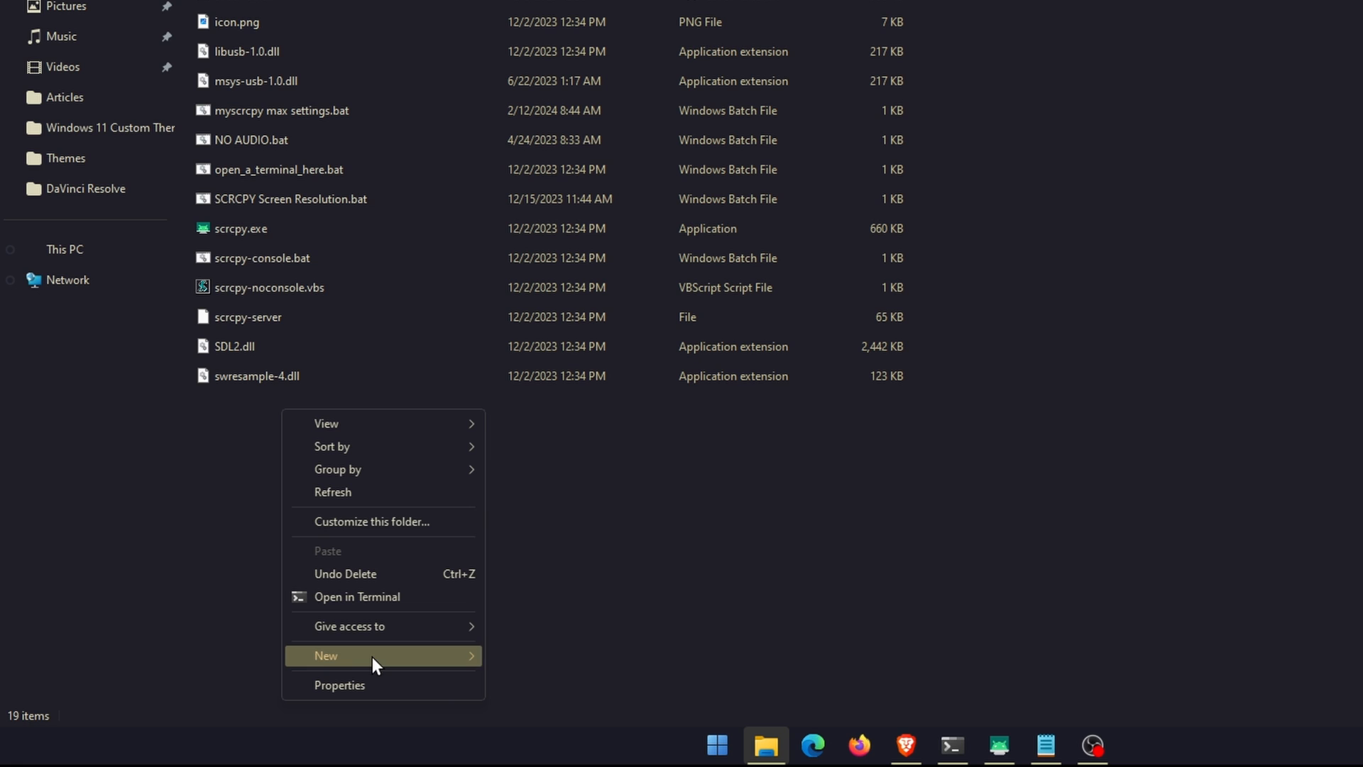
mouse_move(415, 690)
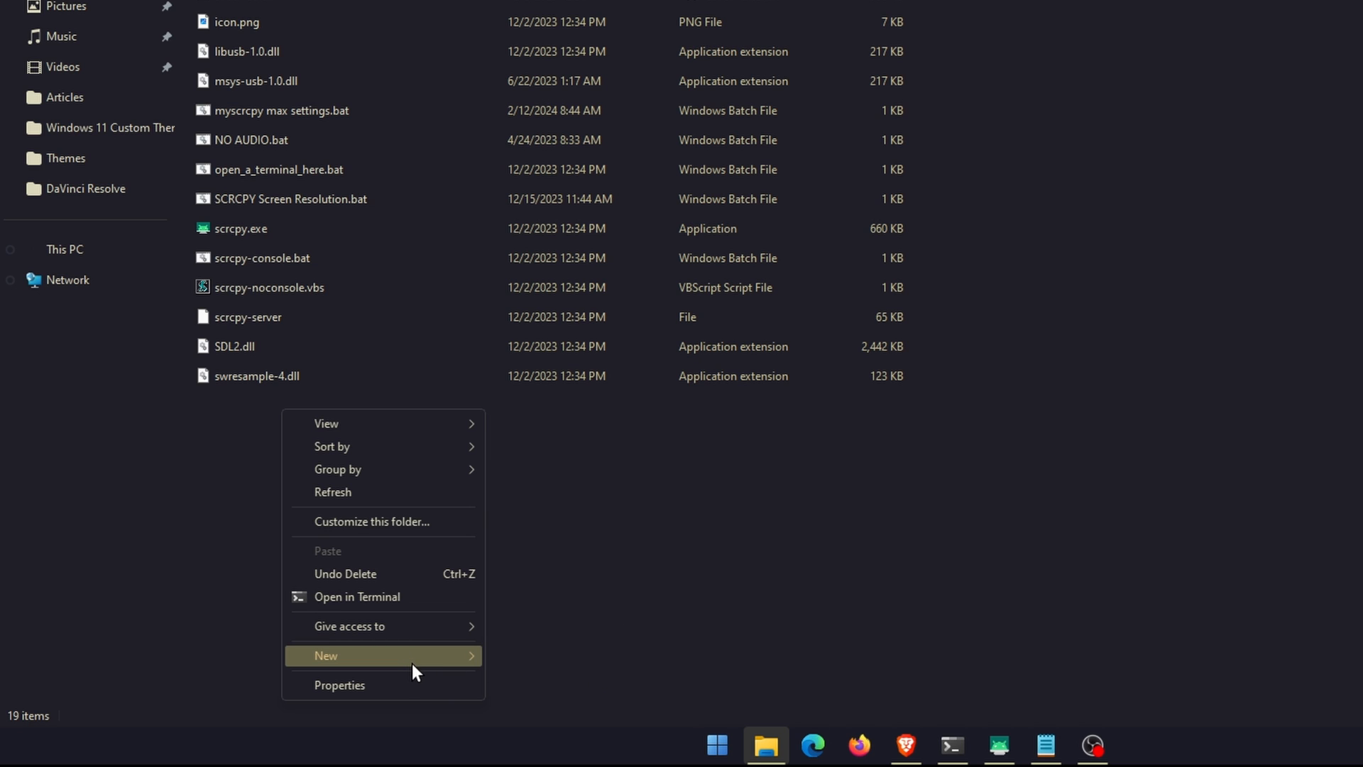
left_click(325, 656)
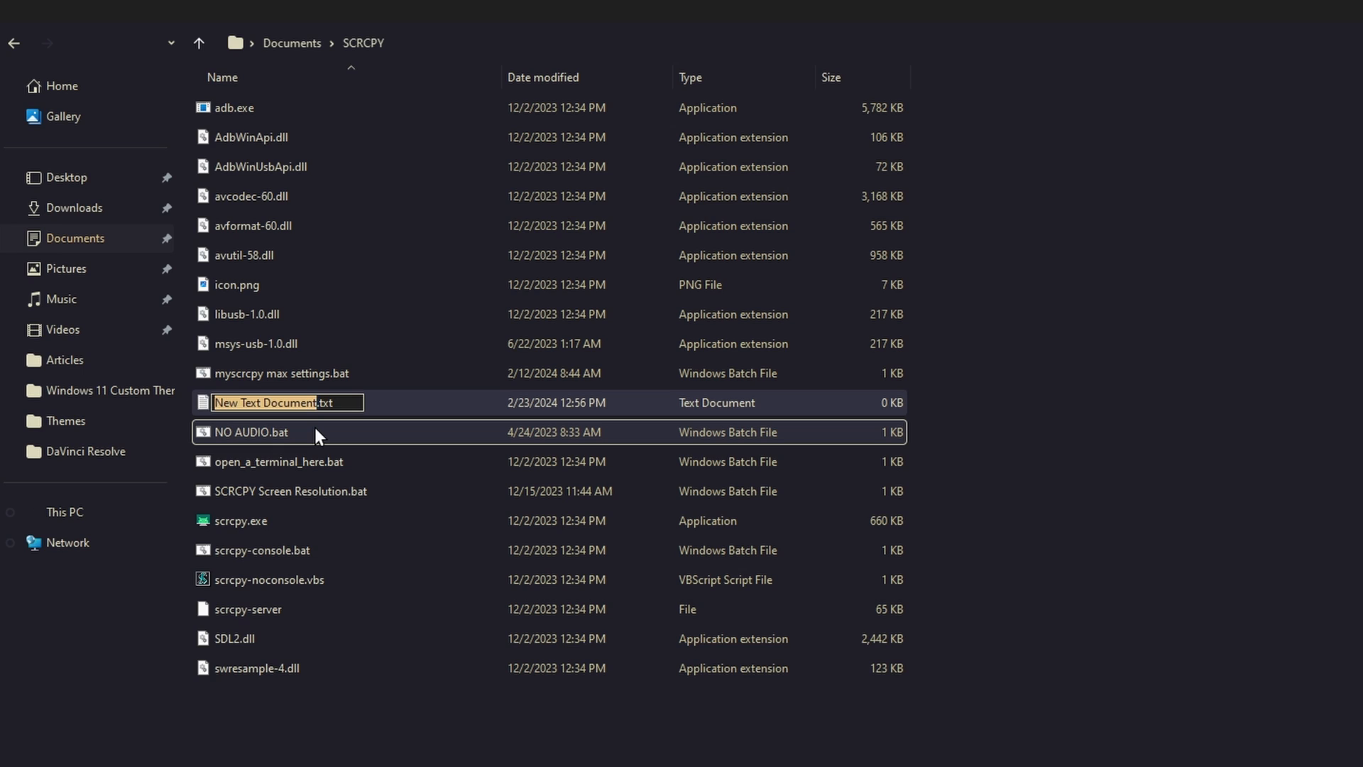
type("TEST.bat")
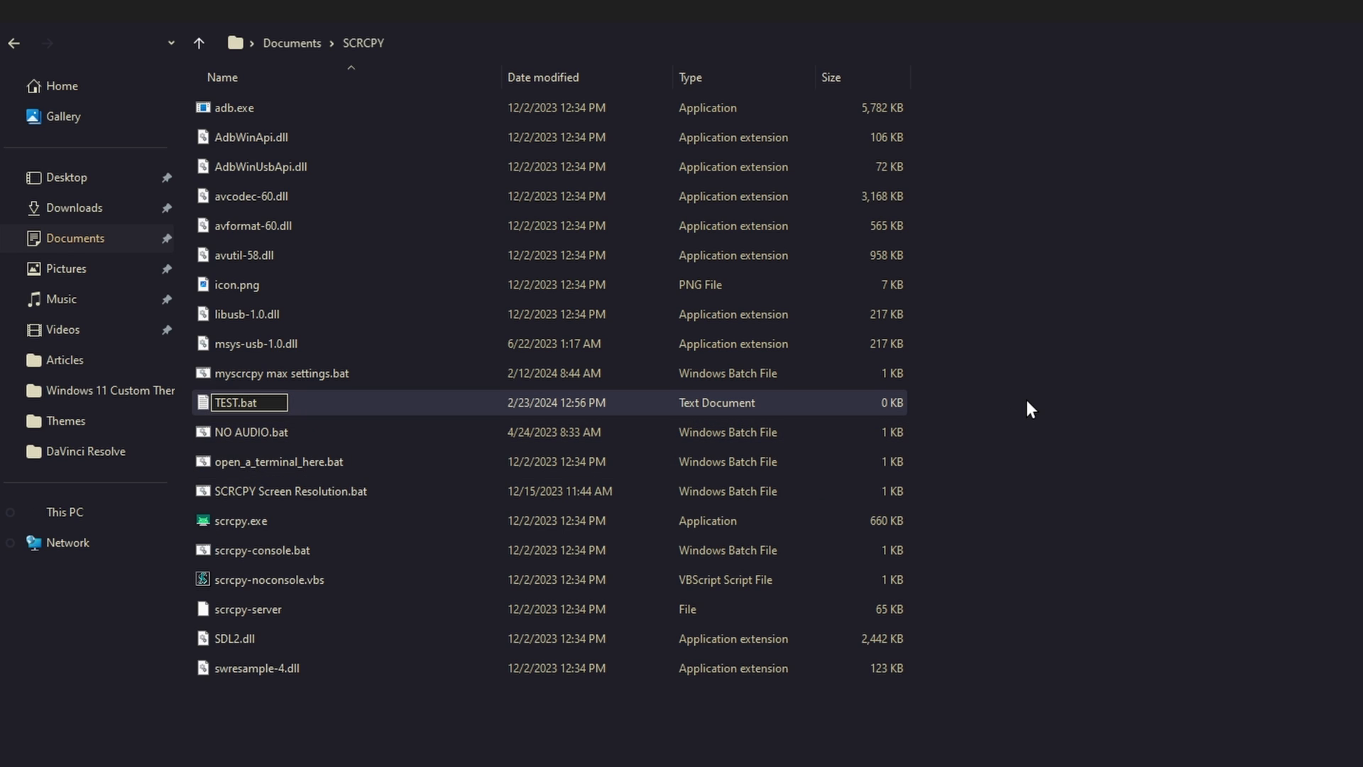
key("Enter")
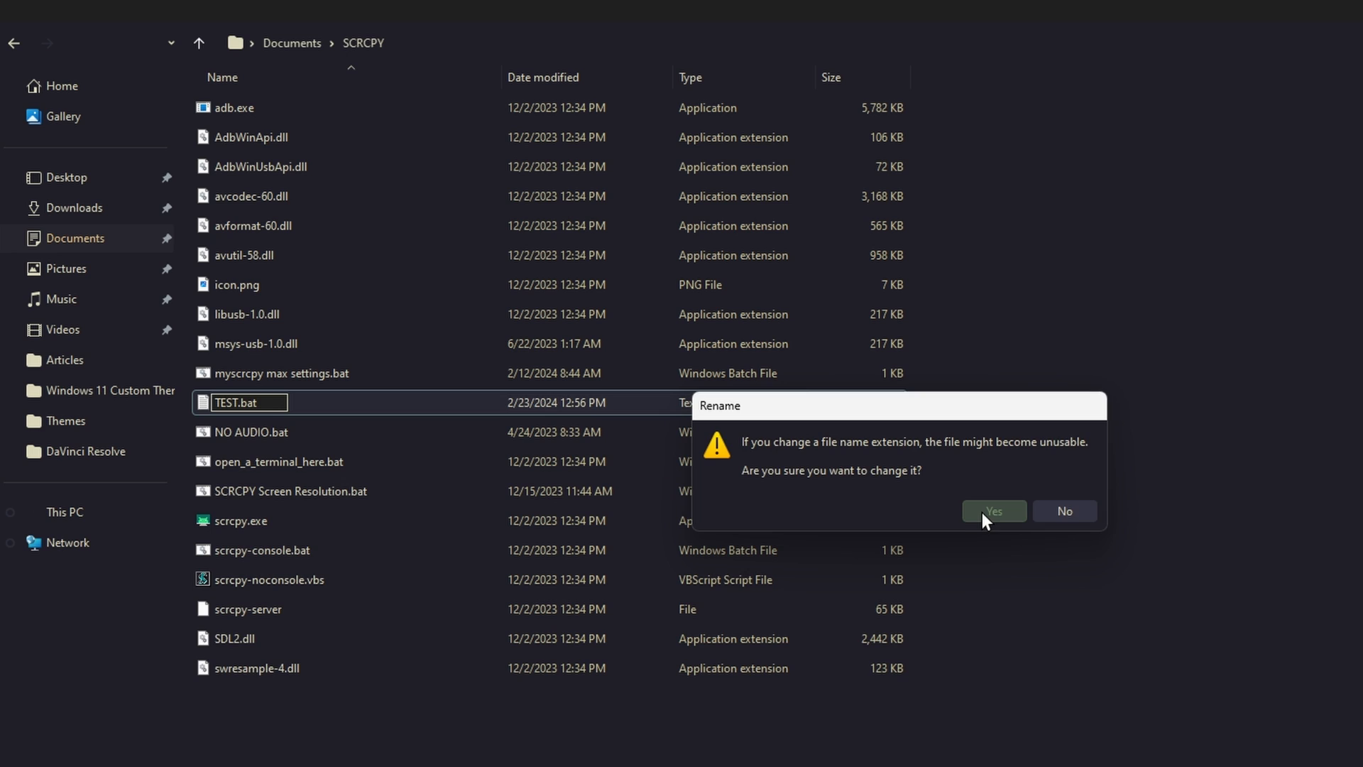
left_click(994, 510)
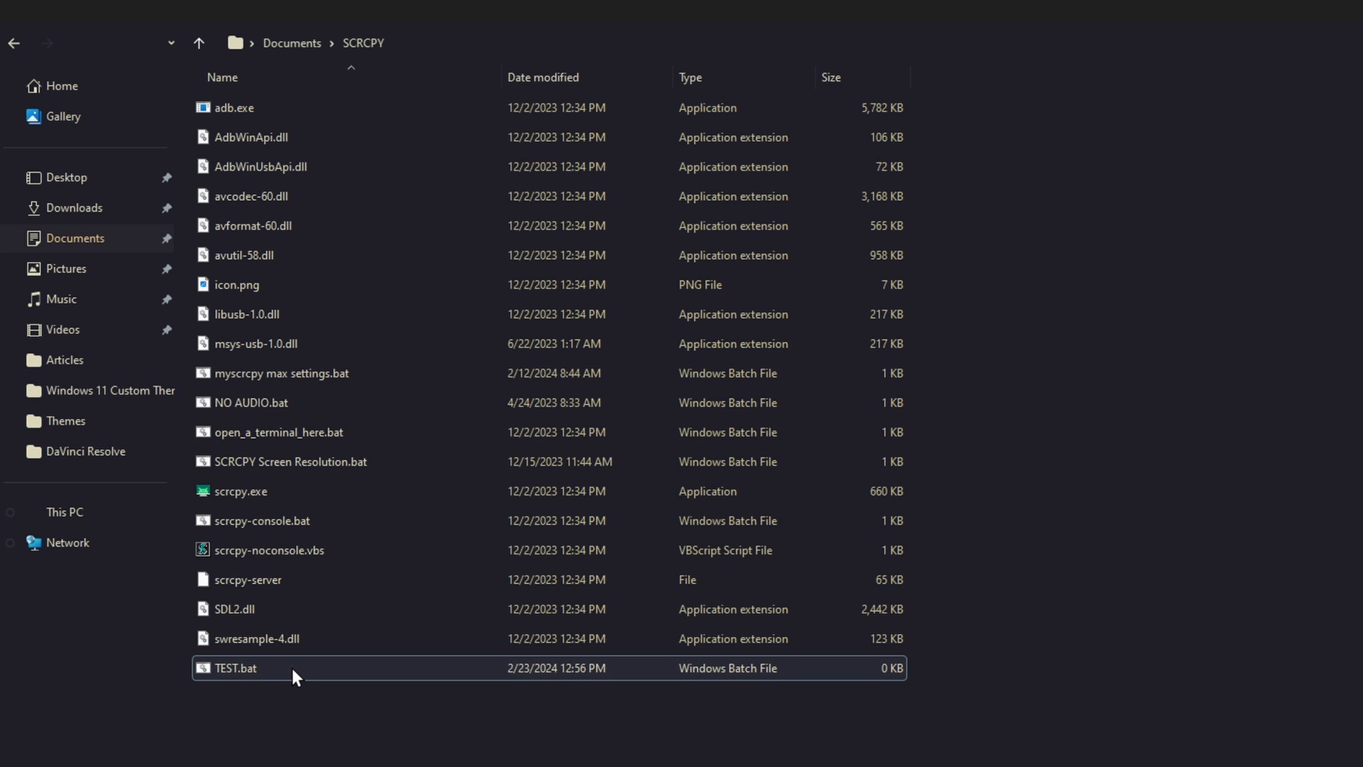
Step: Open TEST.bat in Notepad and view the myscrcpy max settings.bat tab beside it
double_click(235, 667)
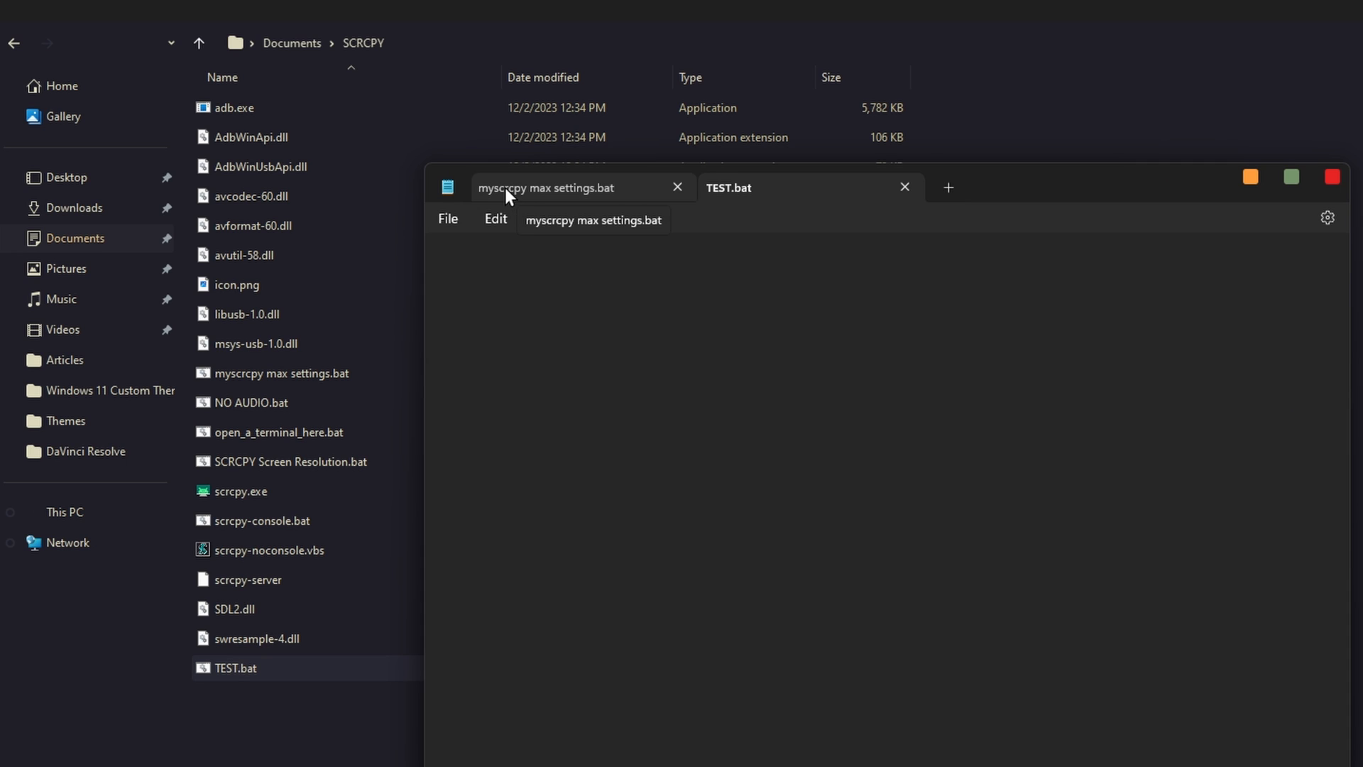
left_click(549, 187)
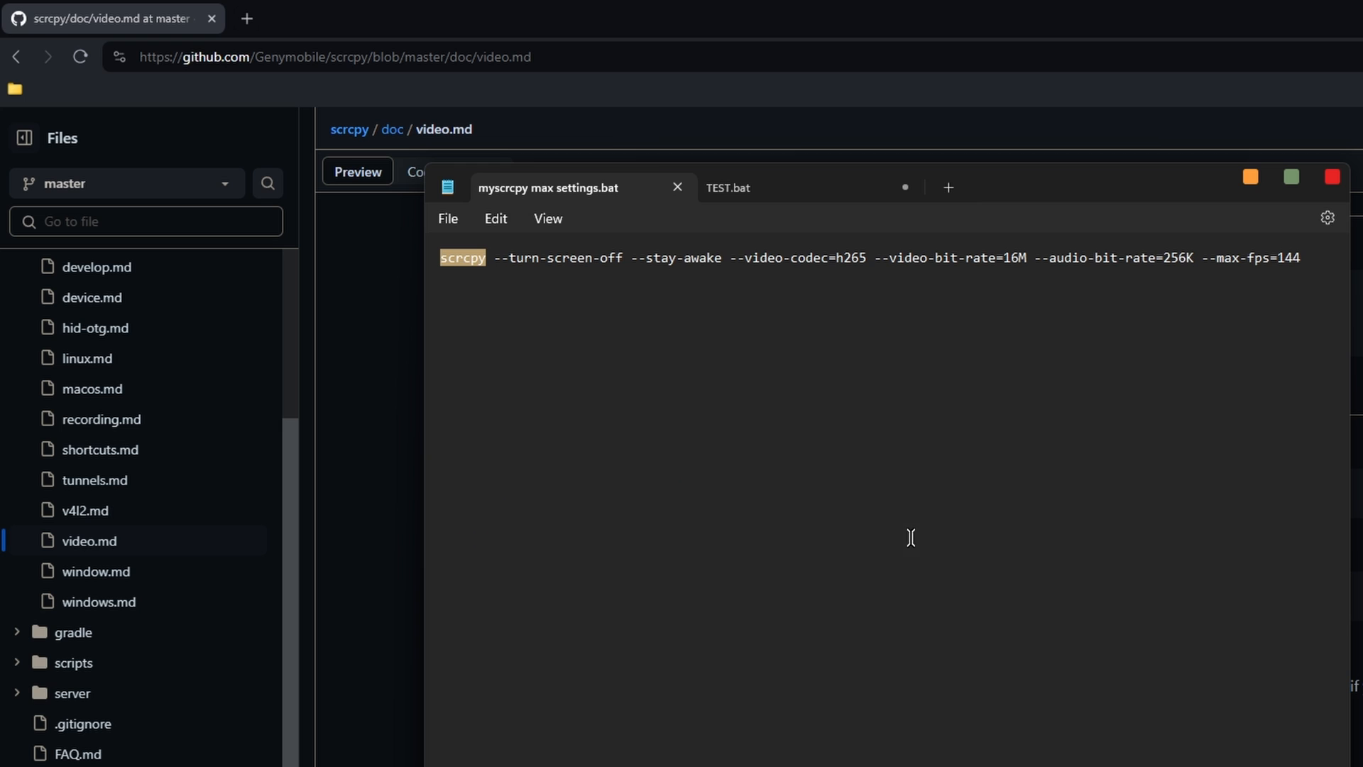
Step: Write scrcpy --max-fps=15 in TEST.bat
left_click(730, 187)
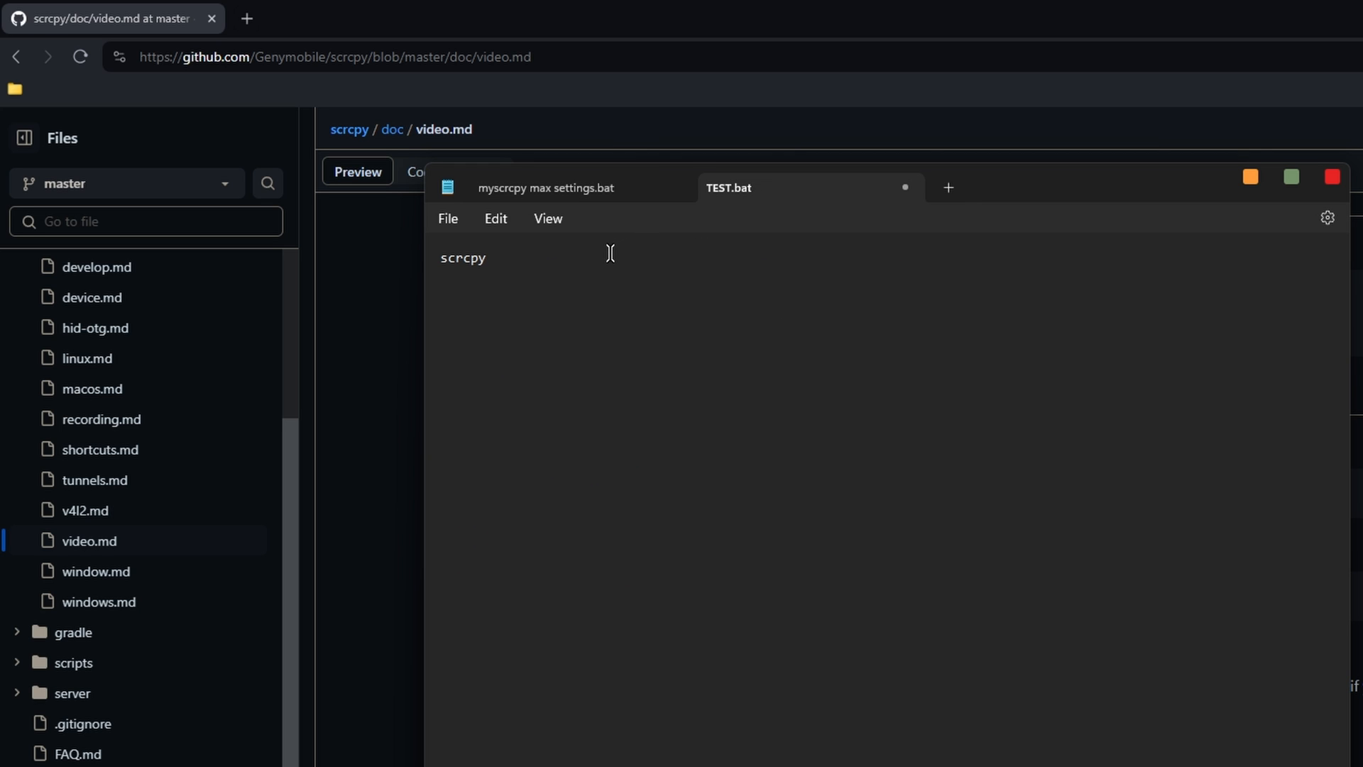
type("--max-fps=15")
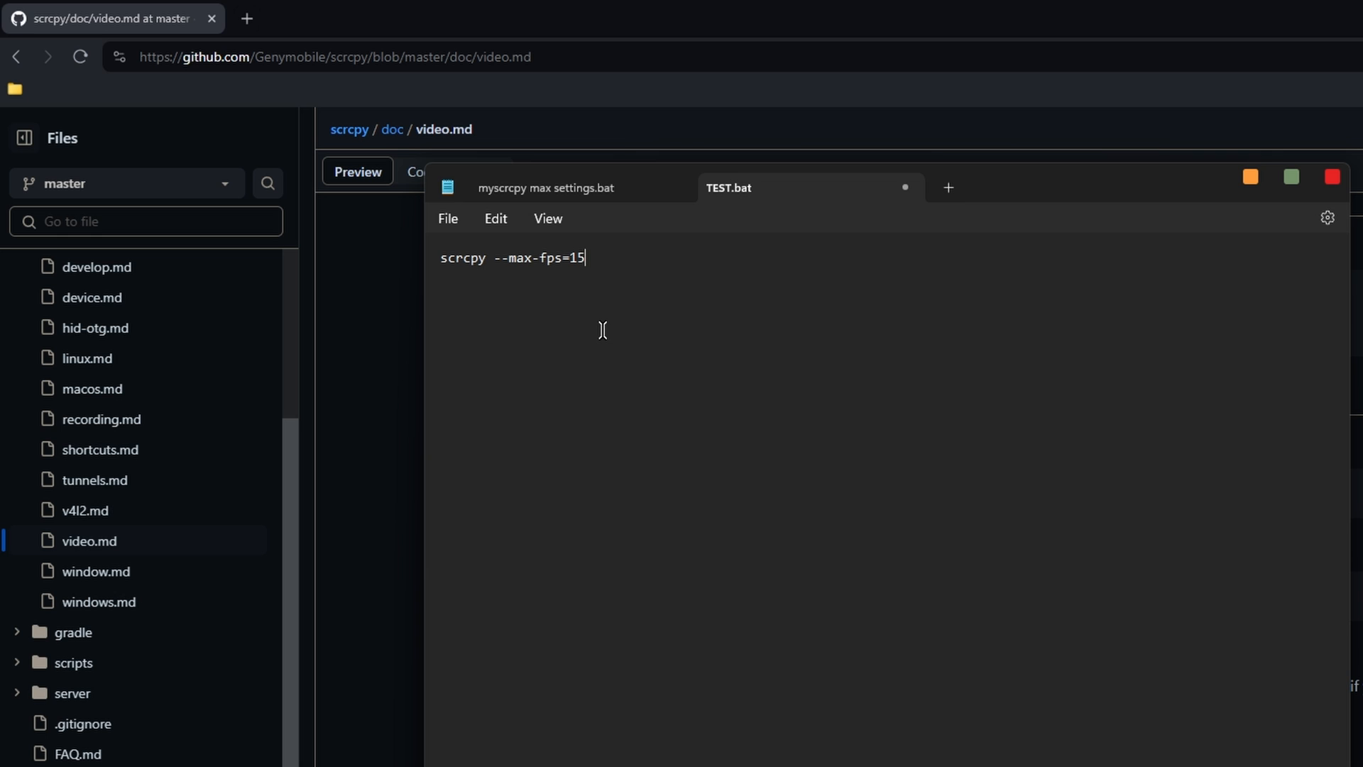
mouse_move(868, 375)
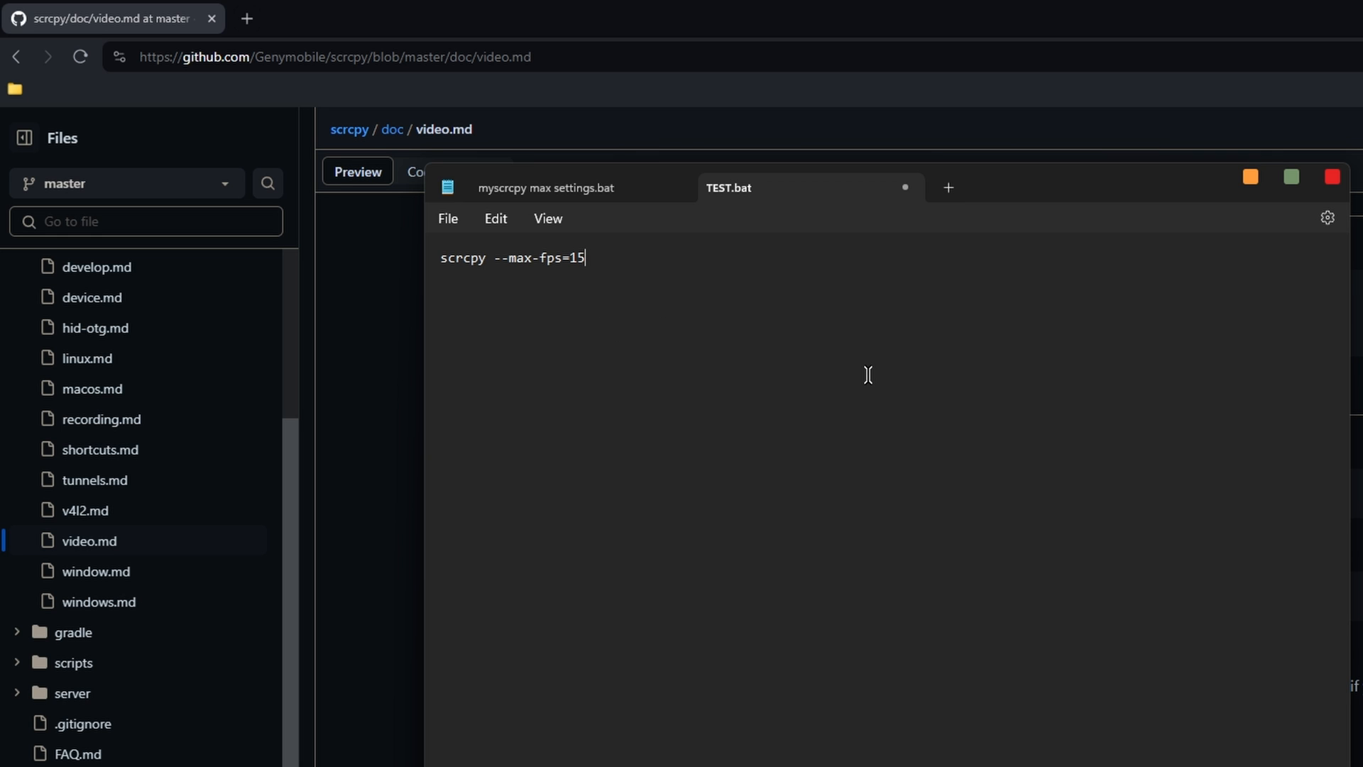
mouse_move(843, 623)
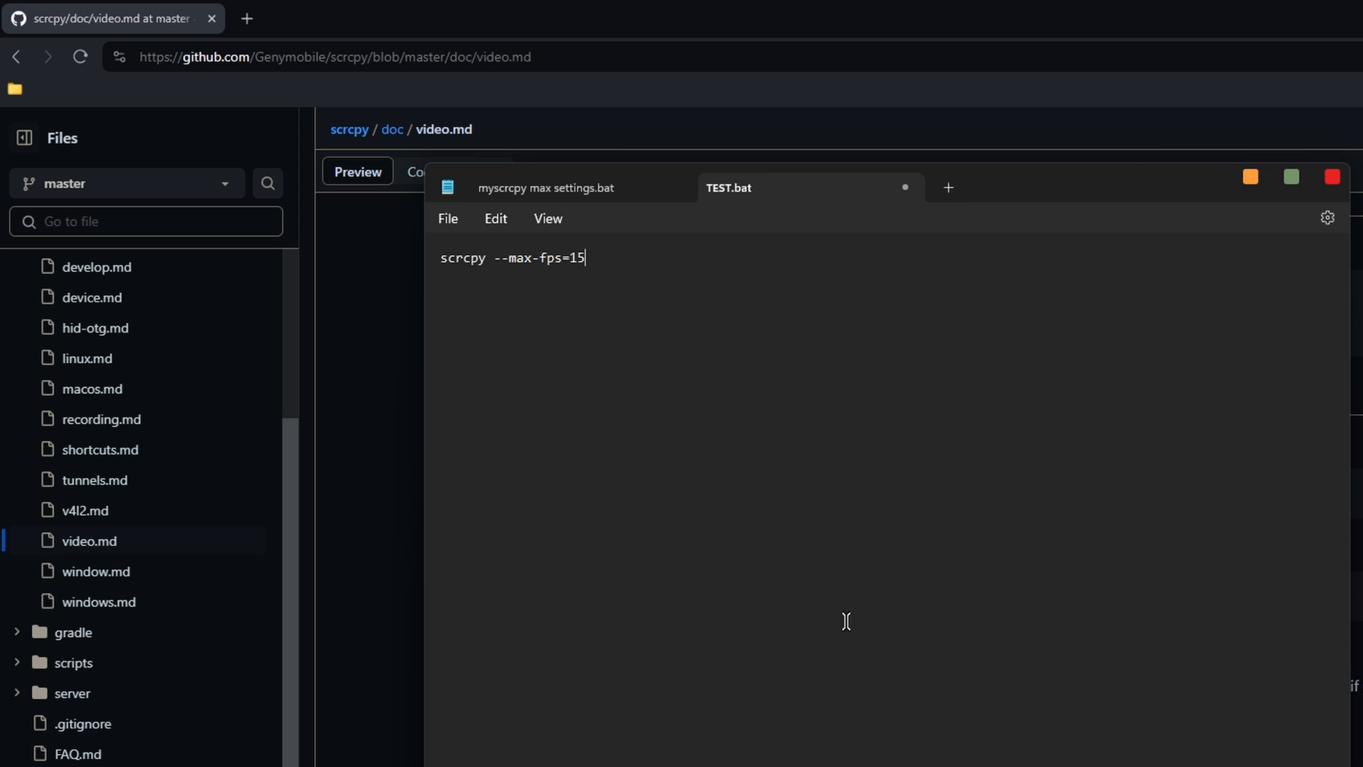
mouse_move(516, 329)
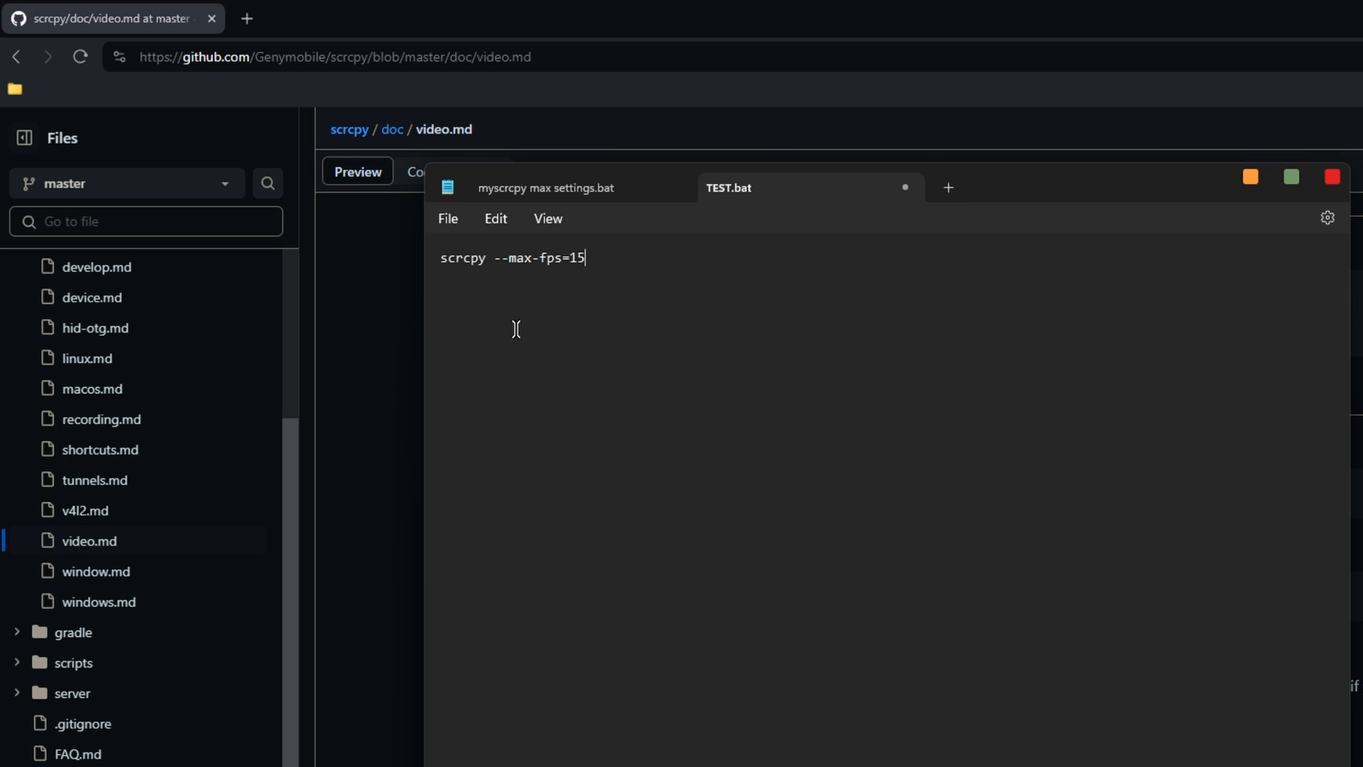
Step: Paste the max-settings options (--turn-screen-off --stay-awake --video-codec=h265 --video-bit-rate=16M ...) into TEST.bat and delete --max-fps=15
left_click(545, 188)
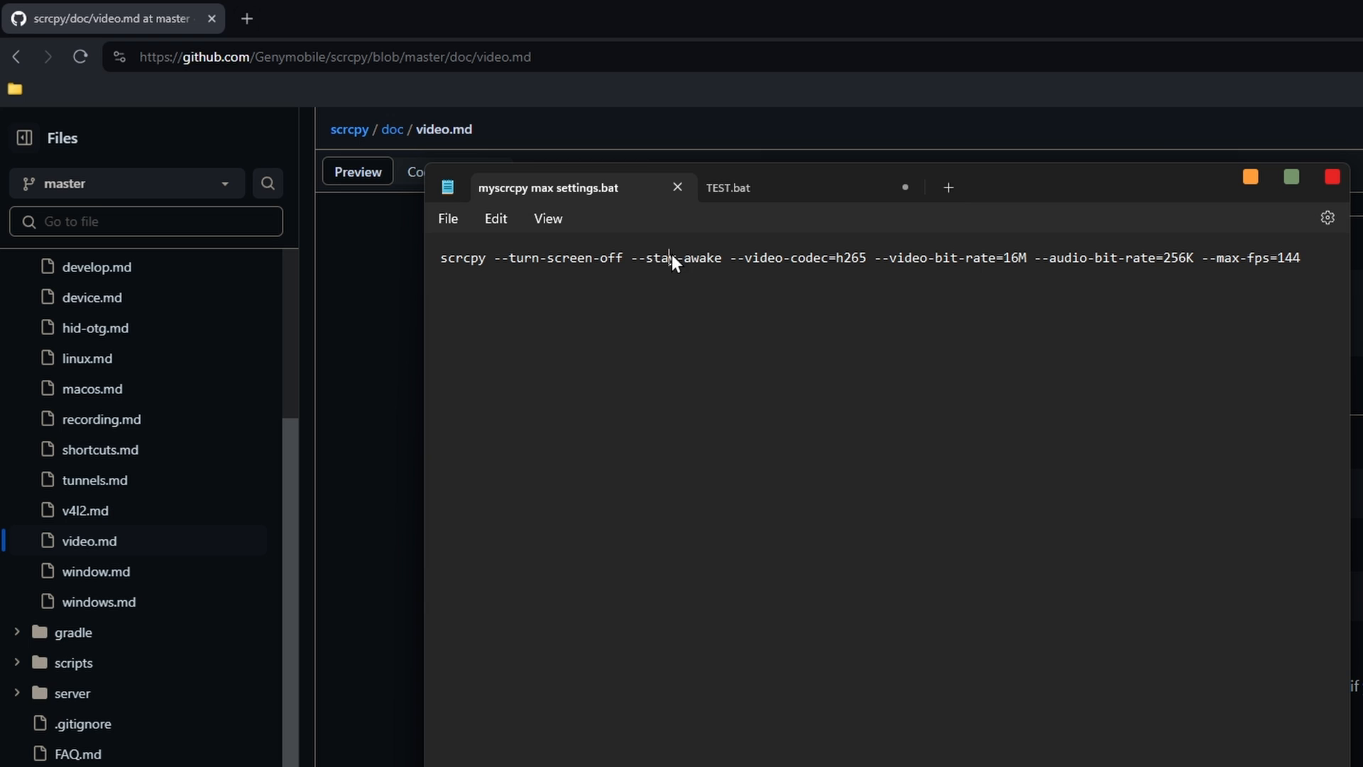
double_click(676, 257)
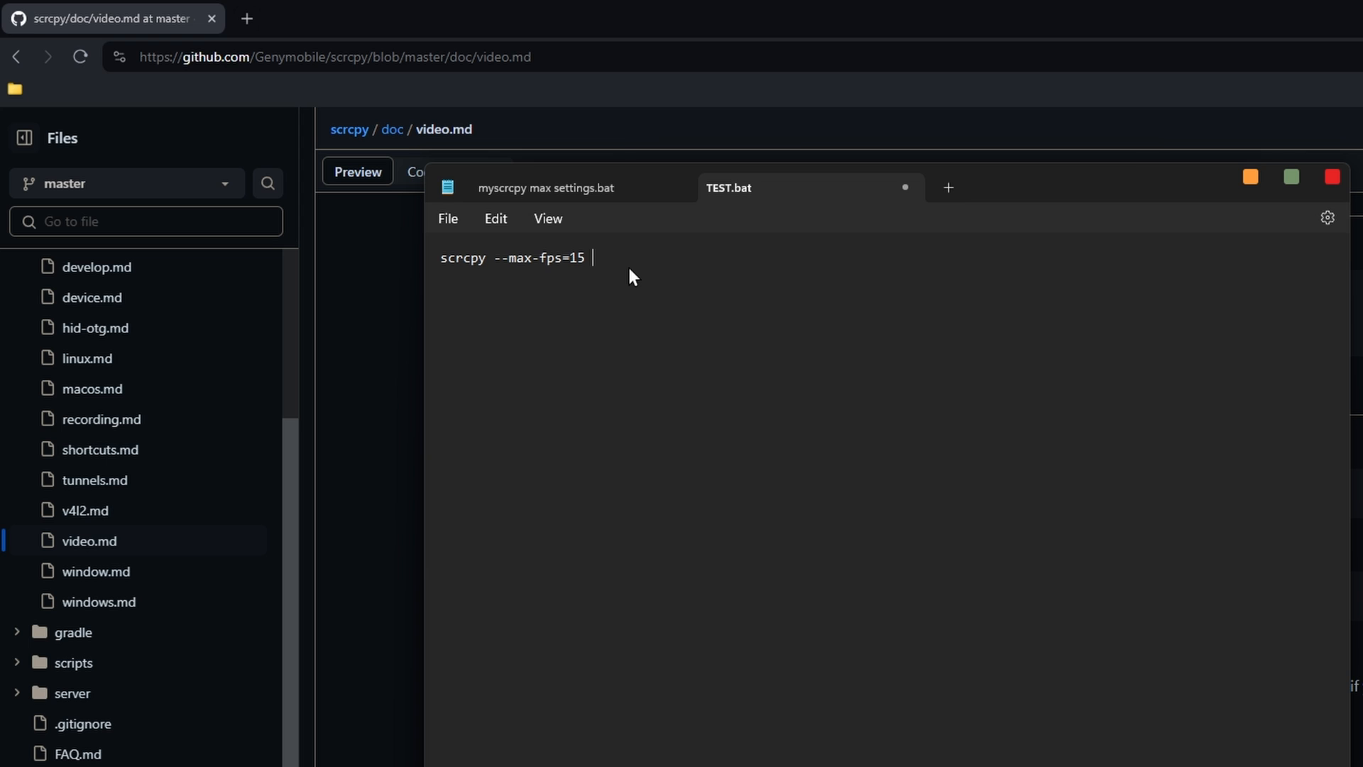
type("--turn-screen-off --stay-awake --video-codec=h265 --video-bit-rate=16M --audio-bit-rate=256K --max-fps=144")
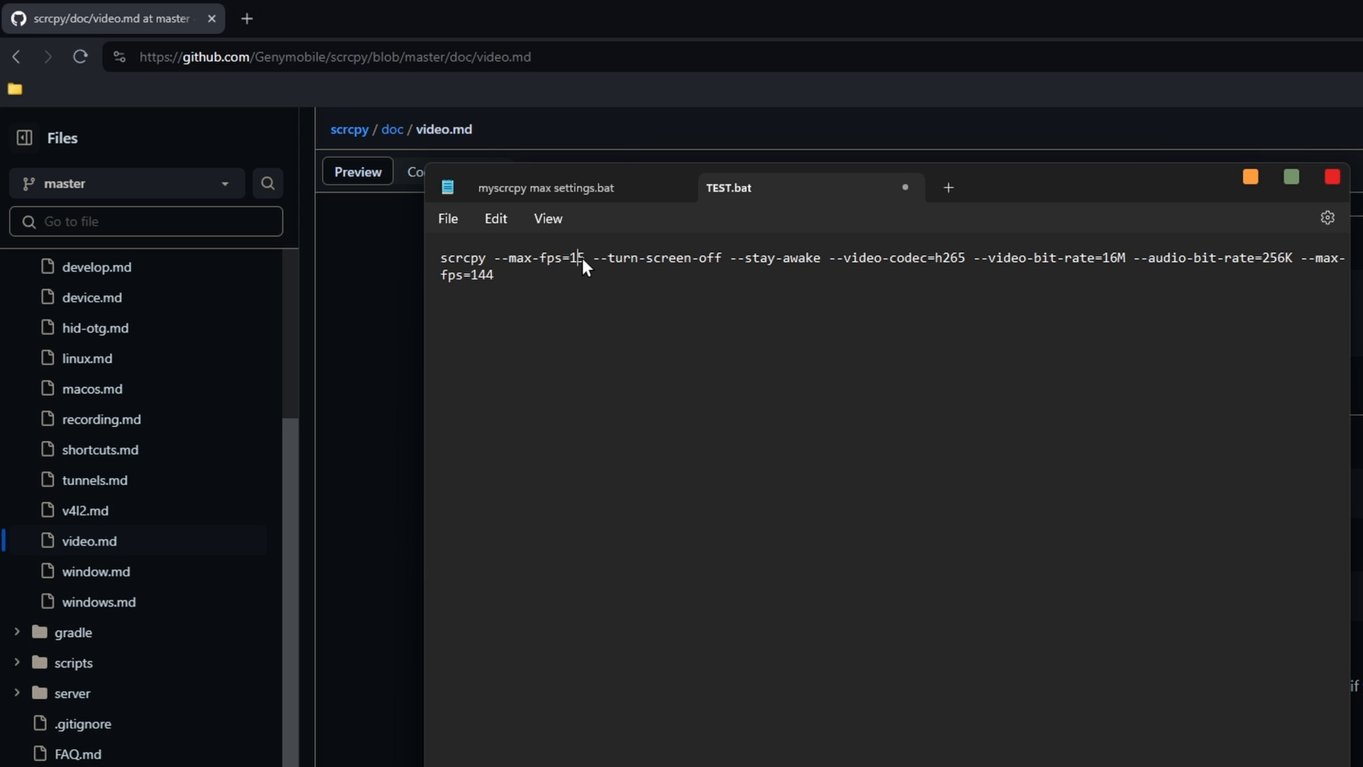
double_click(580, 257)
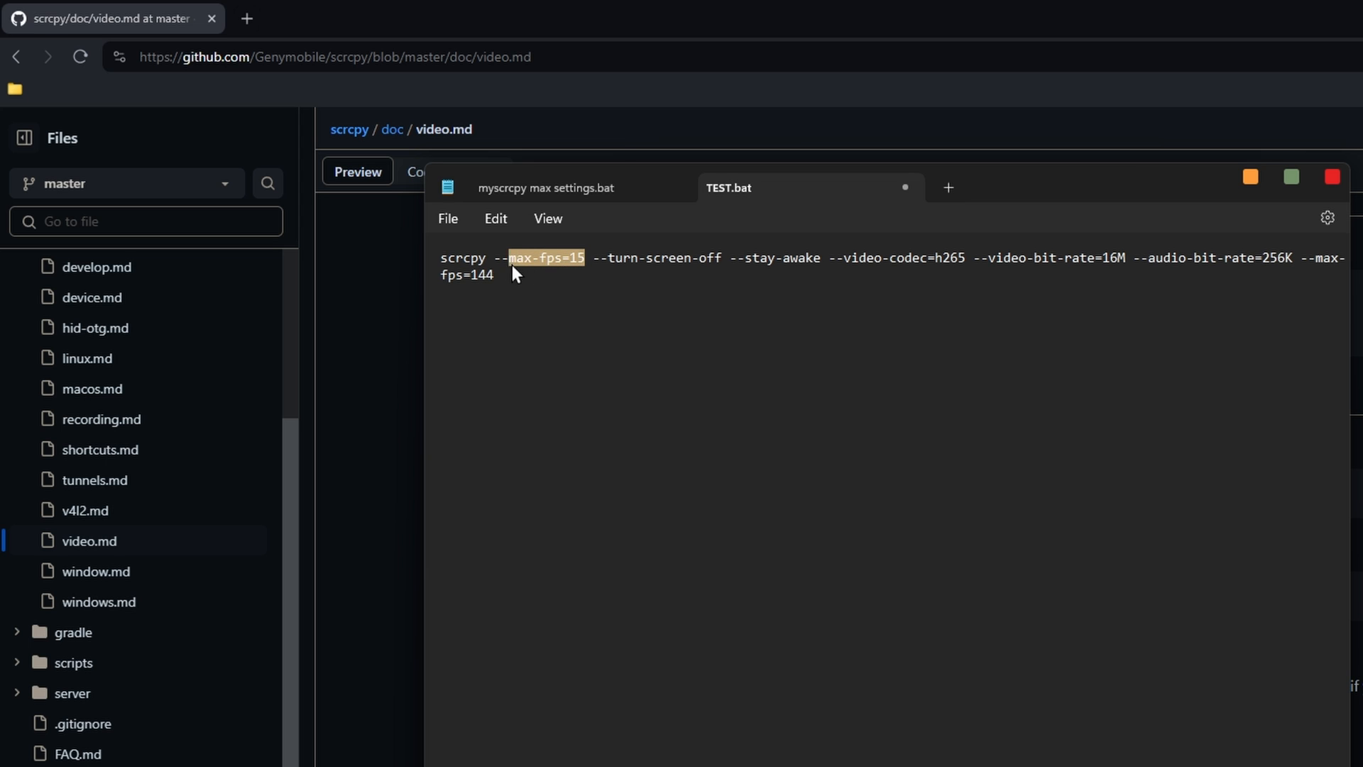
key("Delete")
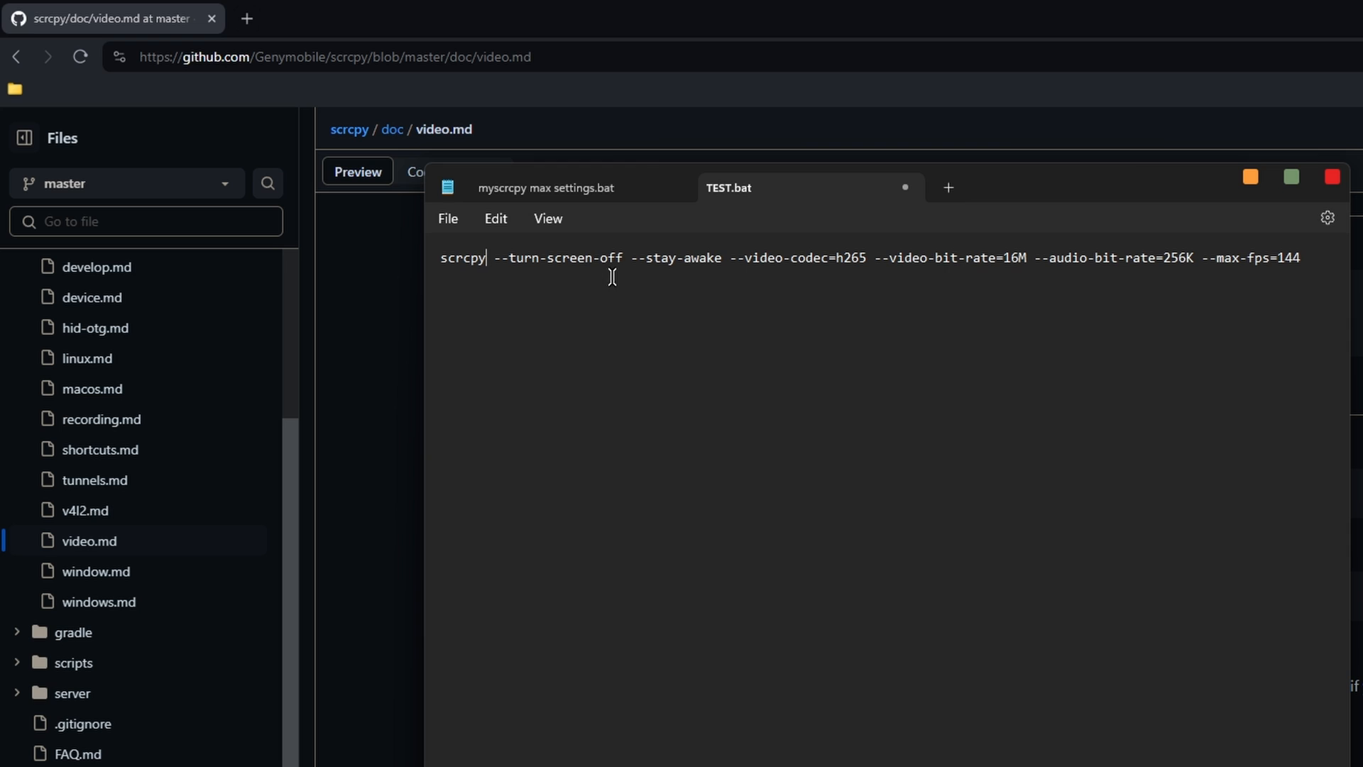
left_click_drag(440, 257, 723, 258)
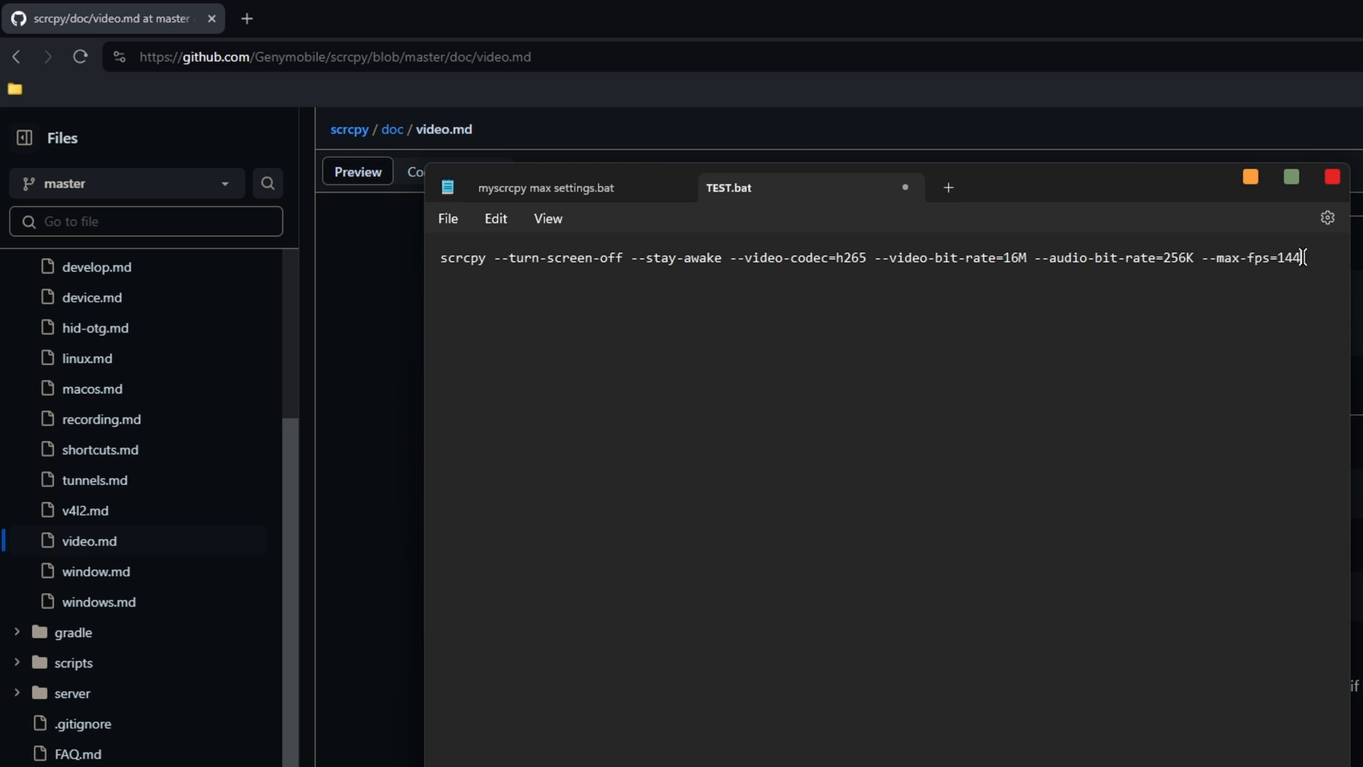
left_click(448, 219)
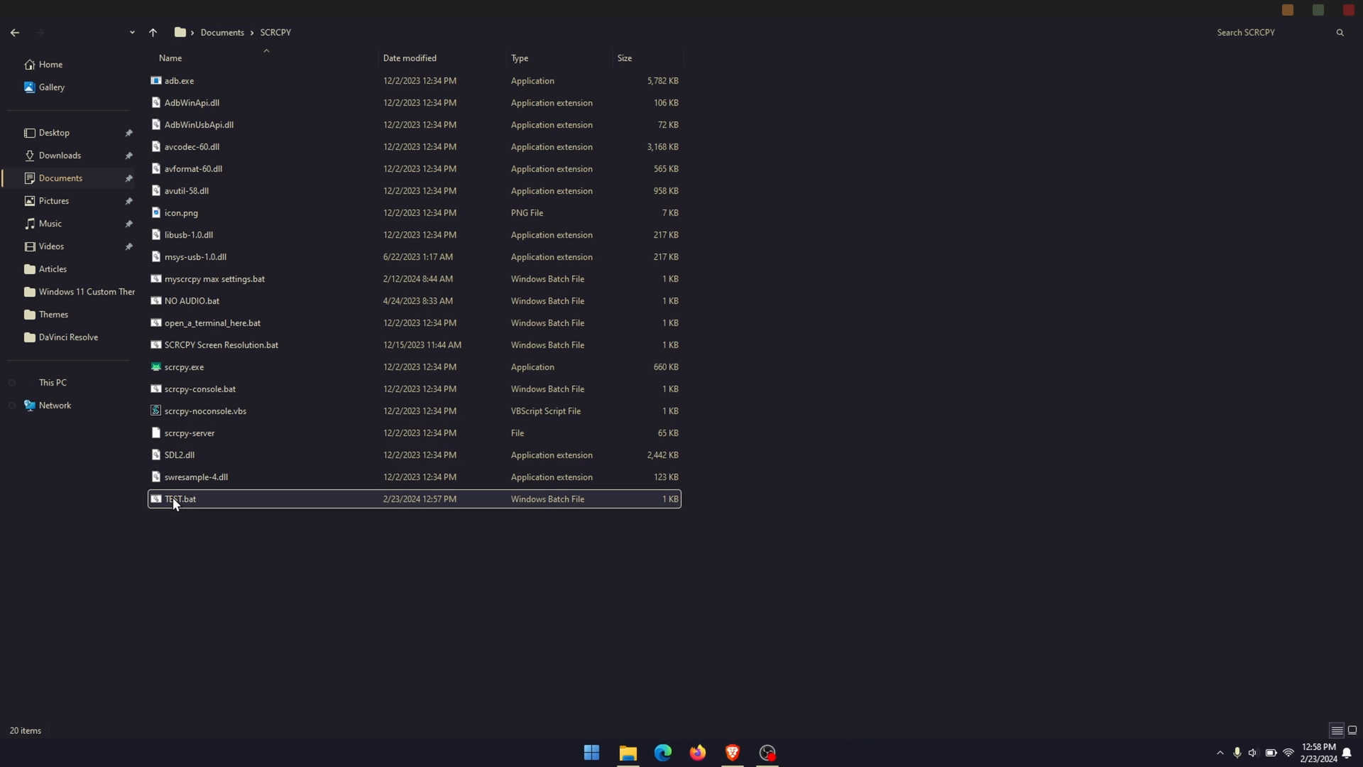
Step: Run TEST.bat to start the scrcpy mirror of the SM-M317F phone
double_click(179, 499)
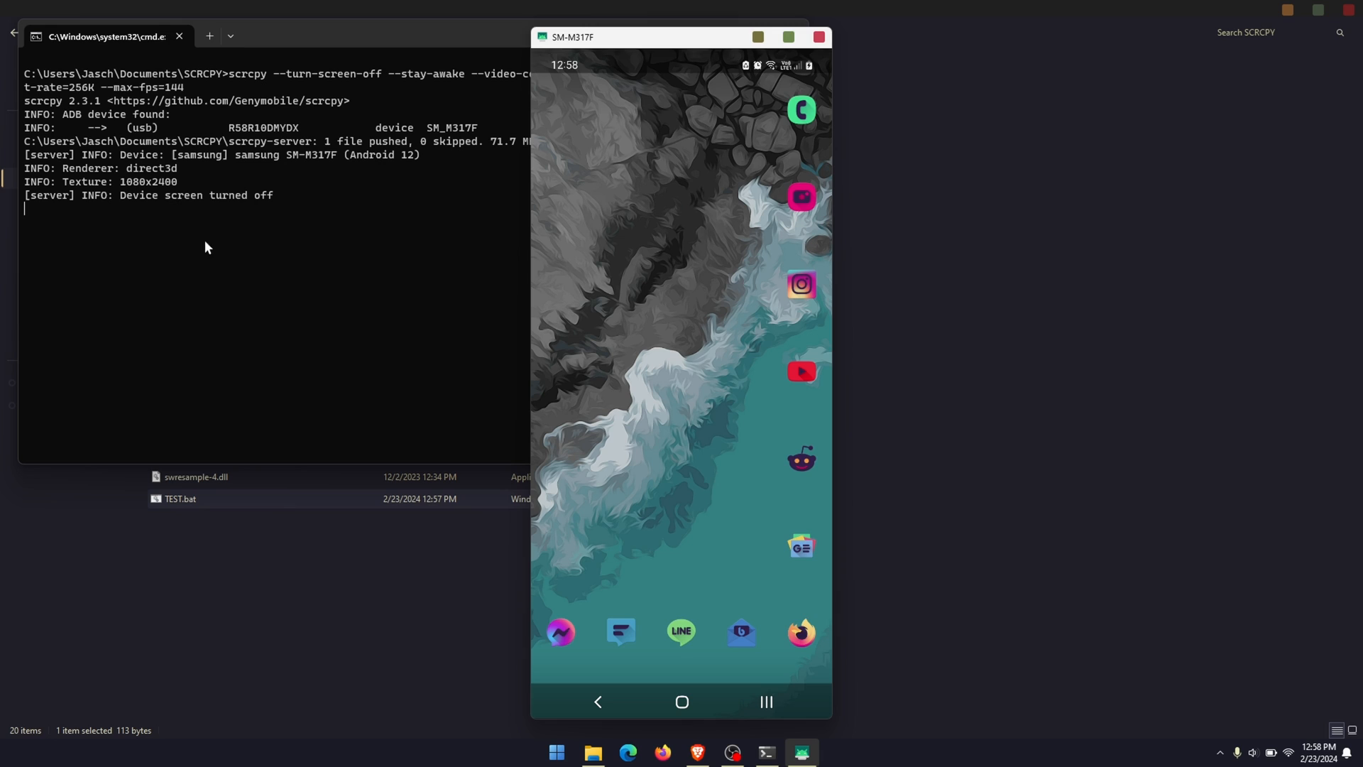
mouse_move(270, 205)
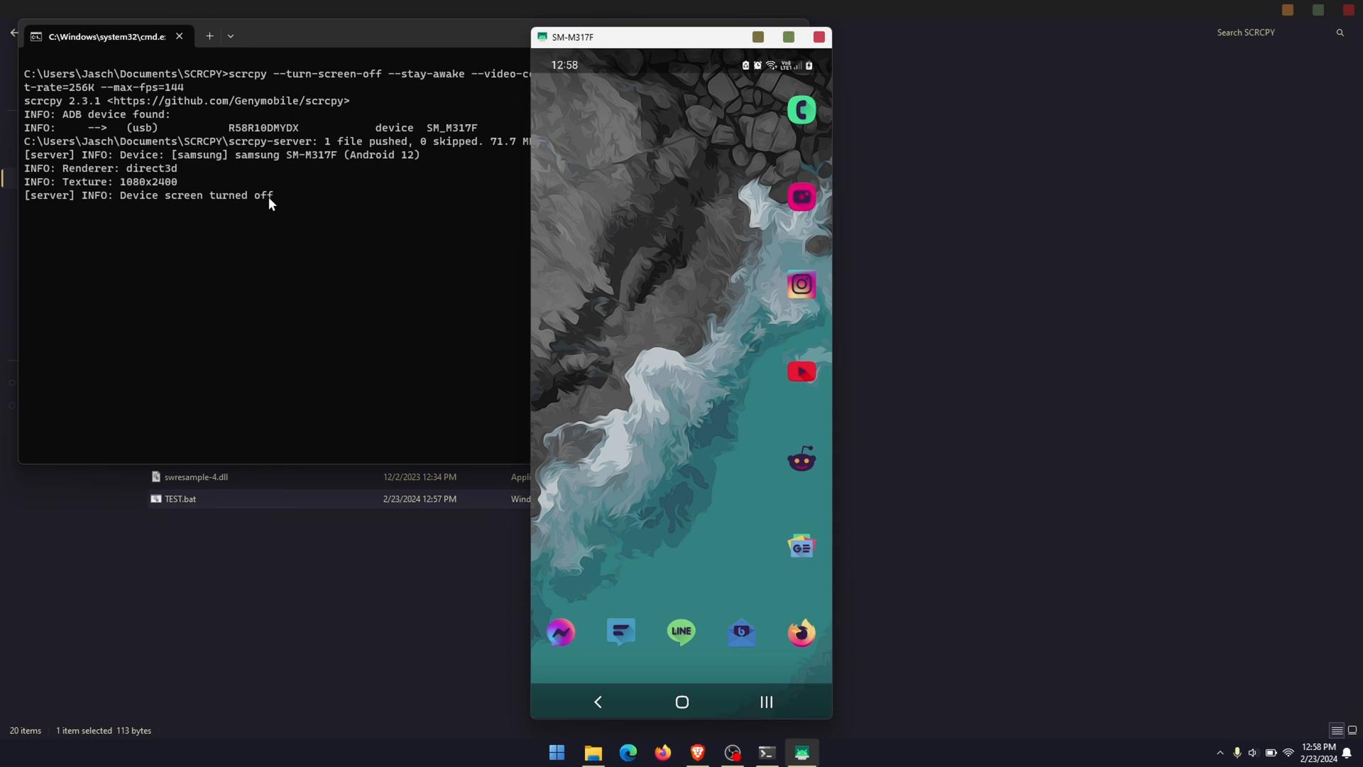
mouse_move(598, 39)
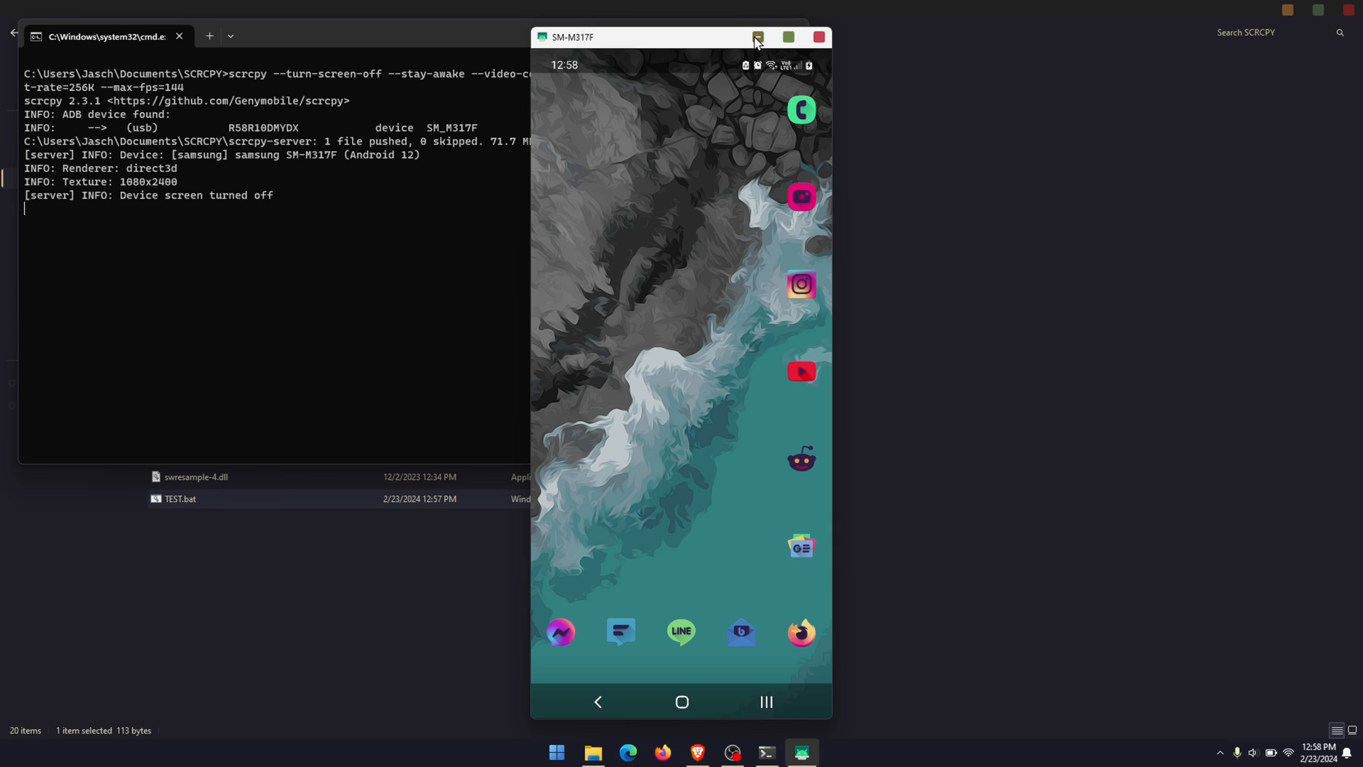
mouse_move(758, 37)
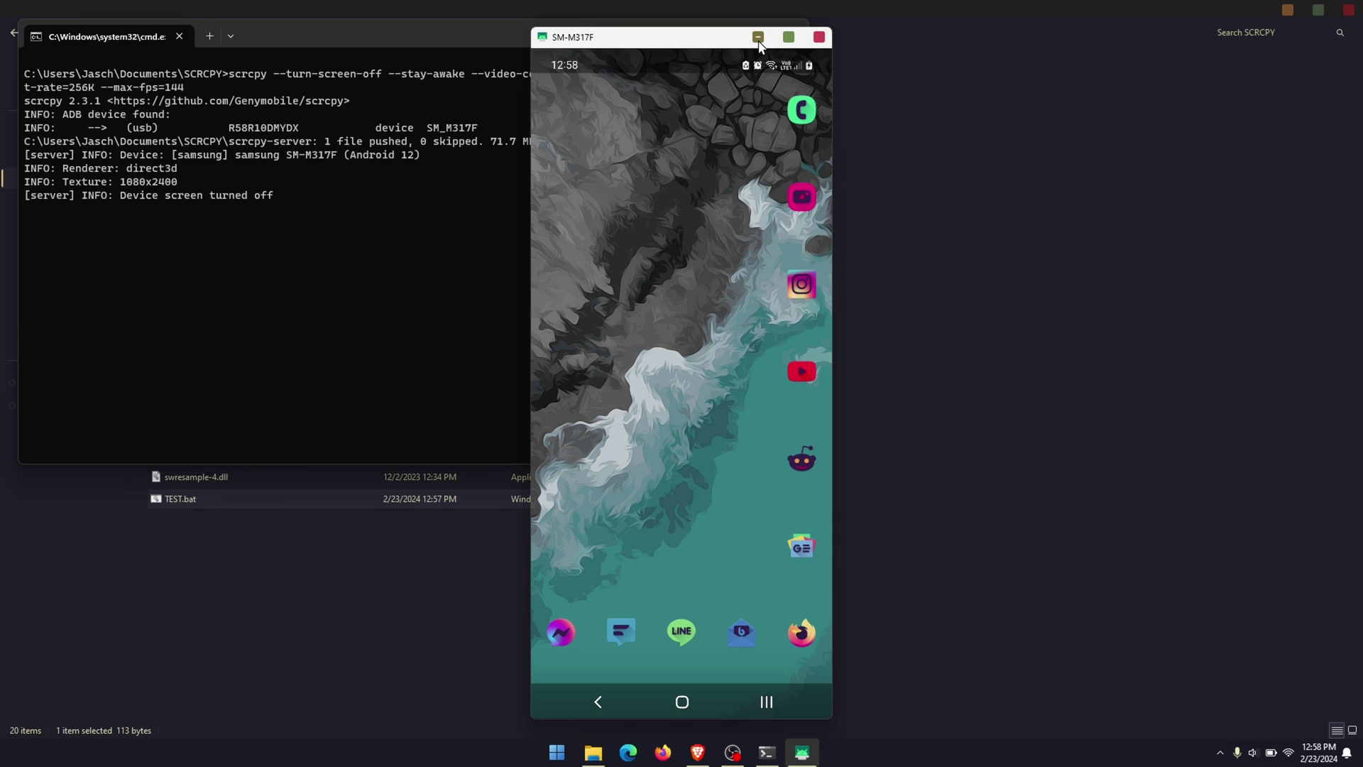
Step: Minimize the mirror window and go back to the scrcpy README
left_click(762, 37)
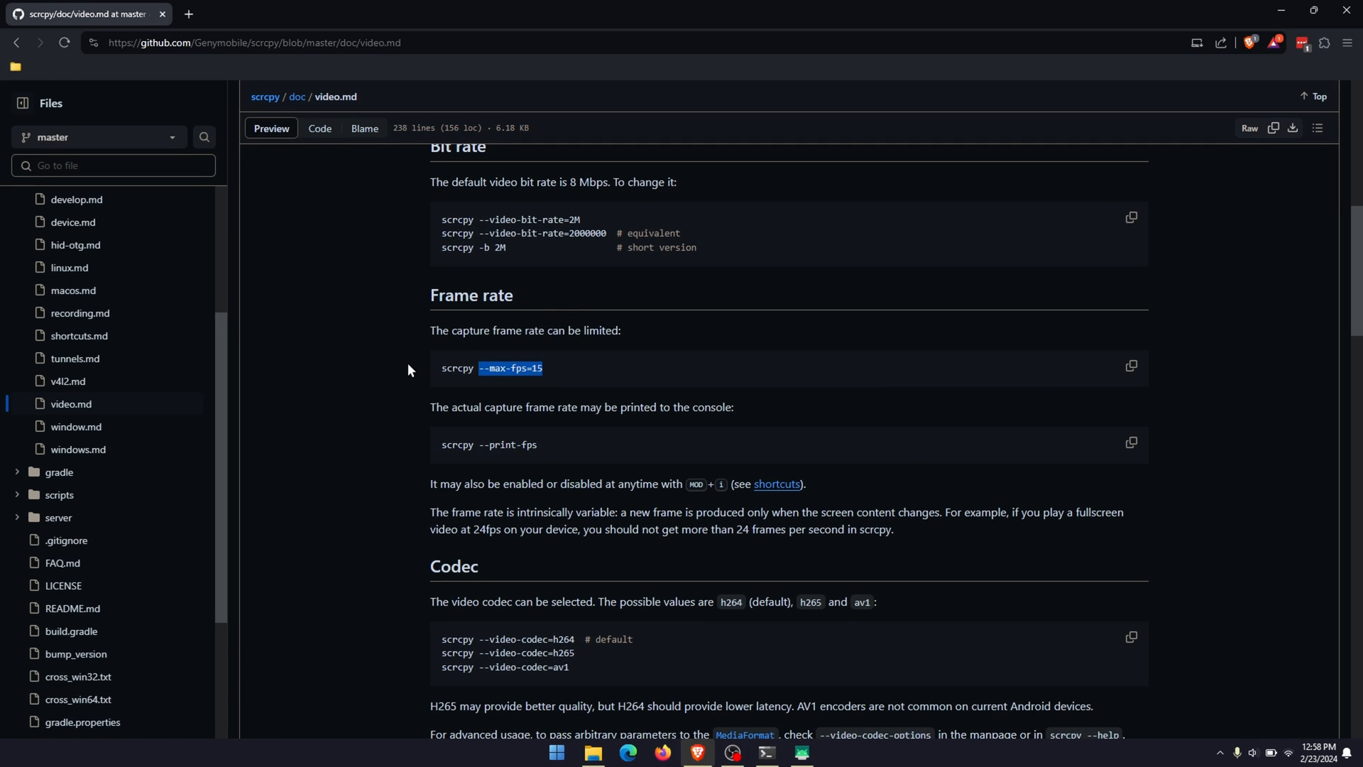
left_click(17, 43)
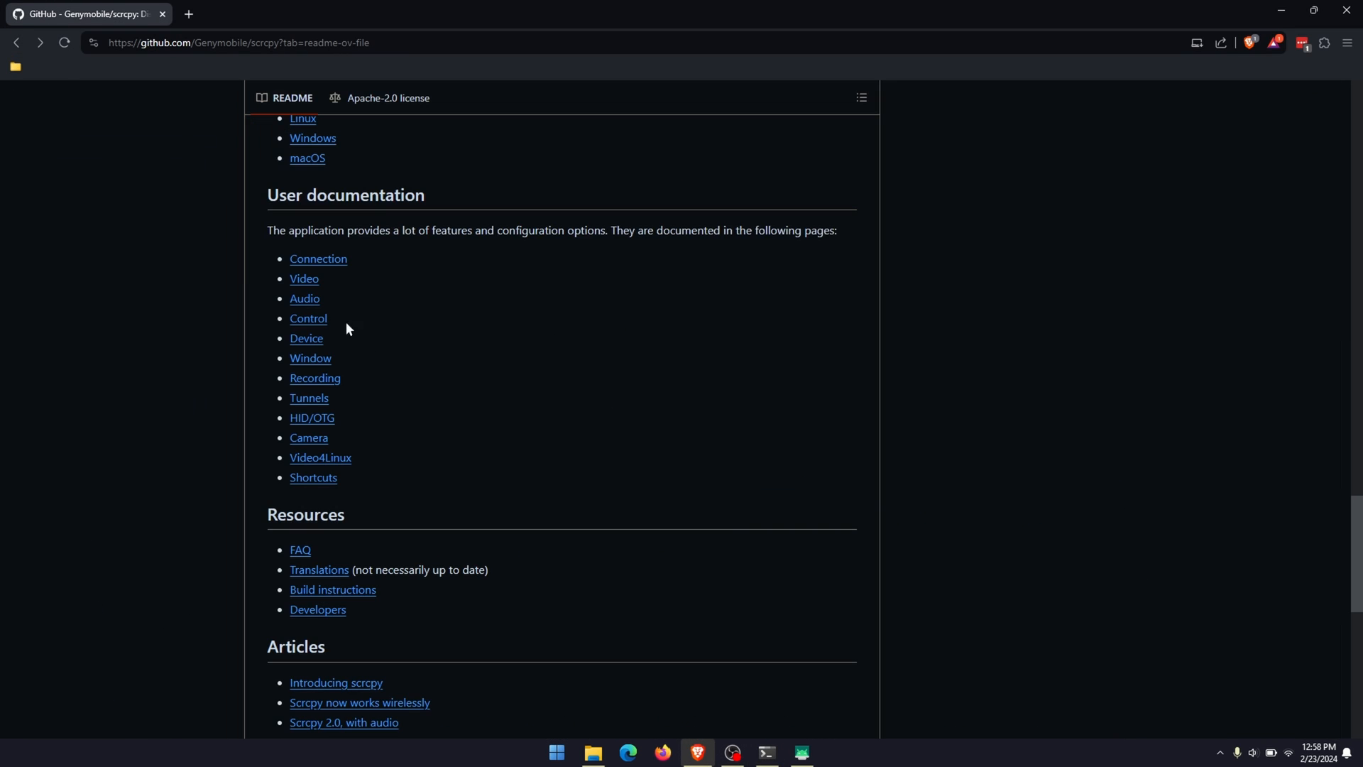
mouse_move(326, 386)
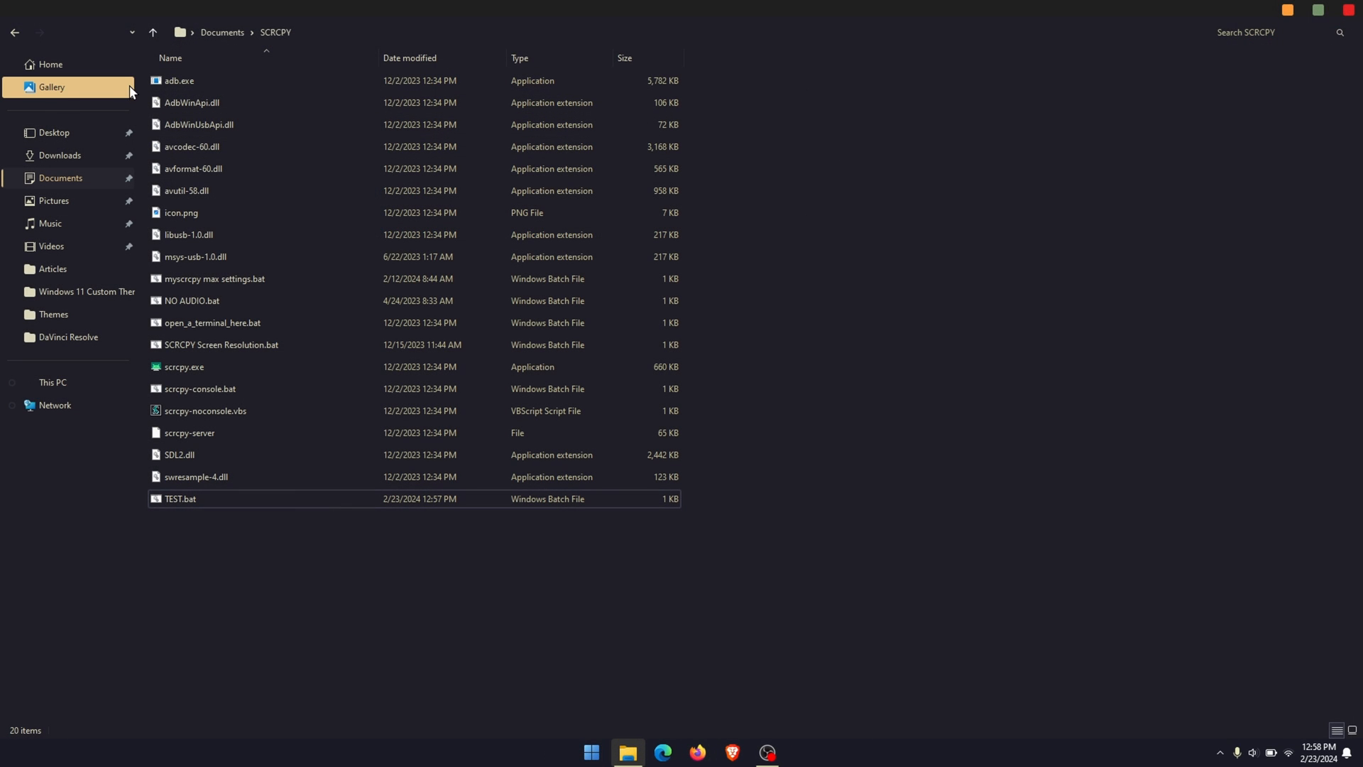
mouse_move(58, 165)
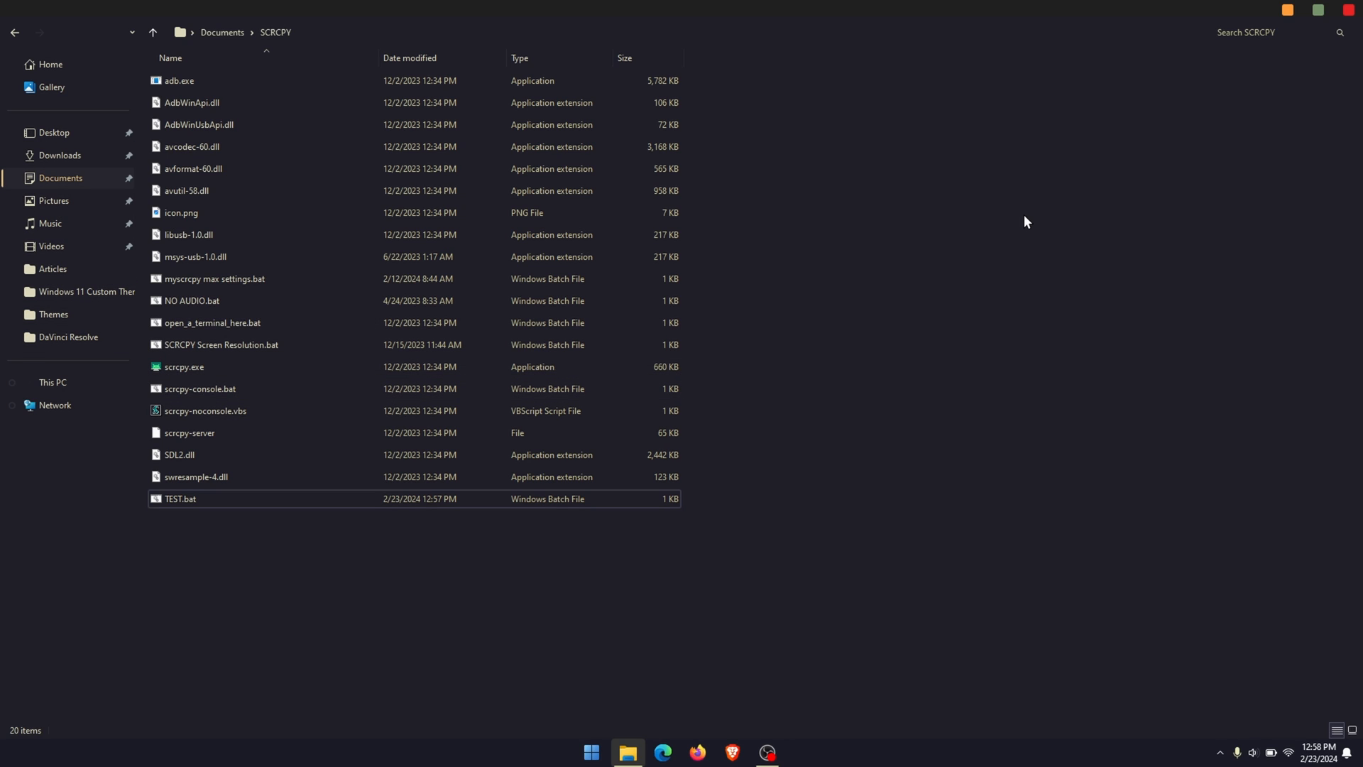
mouse_move(1037, 206)
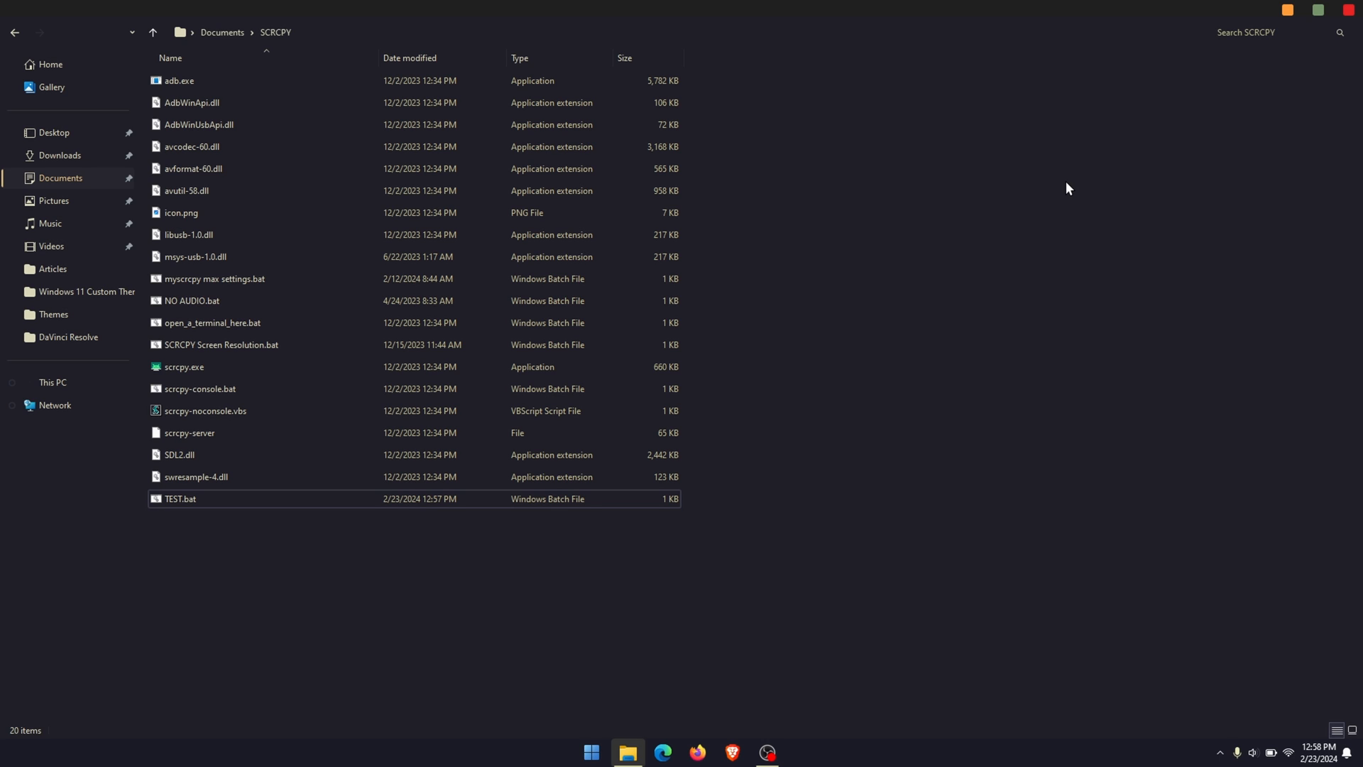
Step: Close the SCRCPY folder window to show the desktop
left_click(1255, 33)
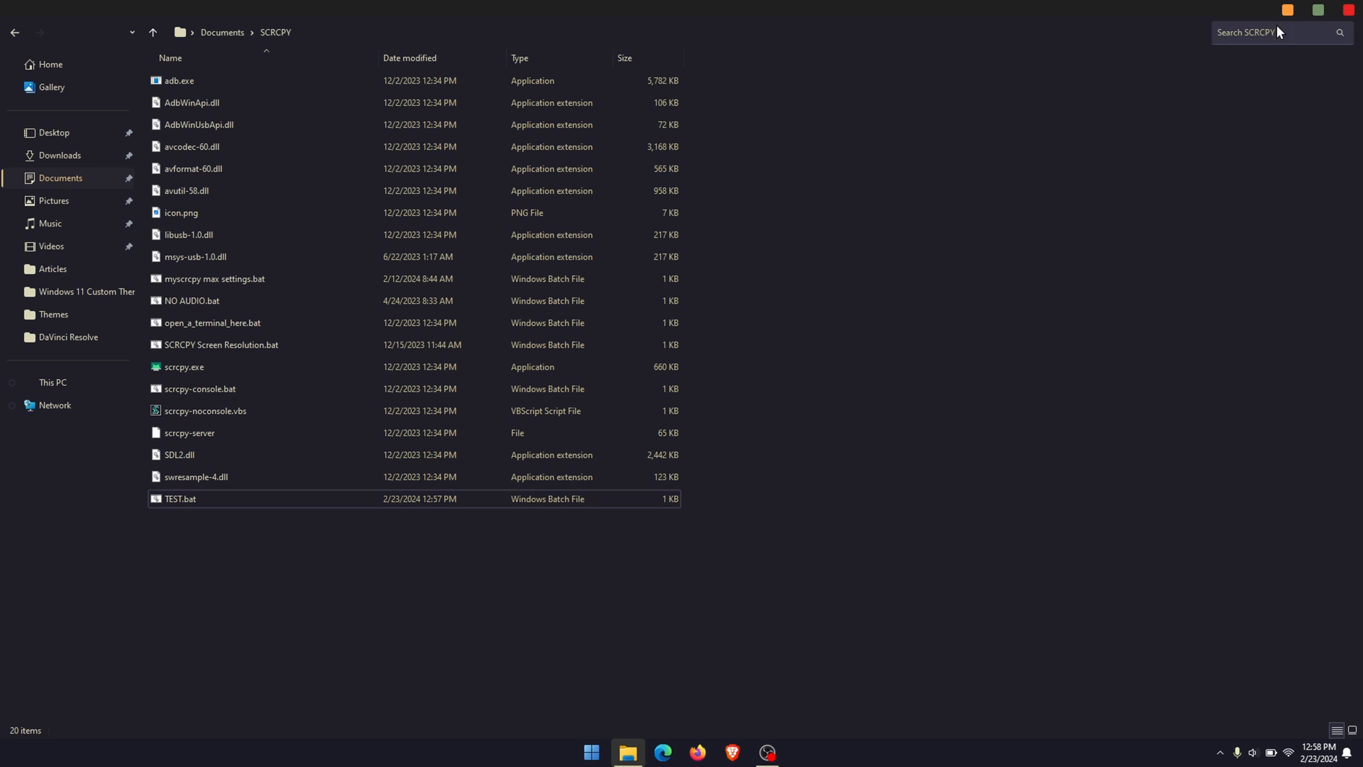
left_click(1346, 8)
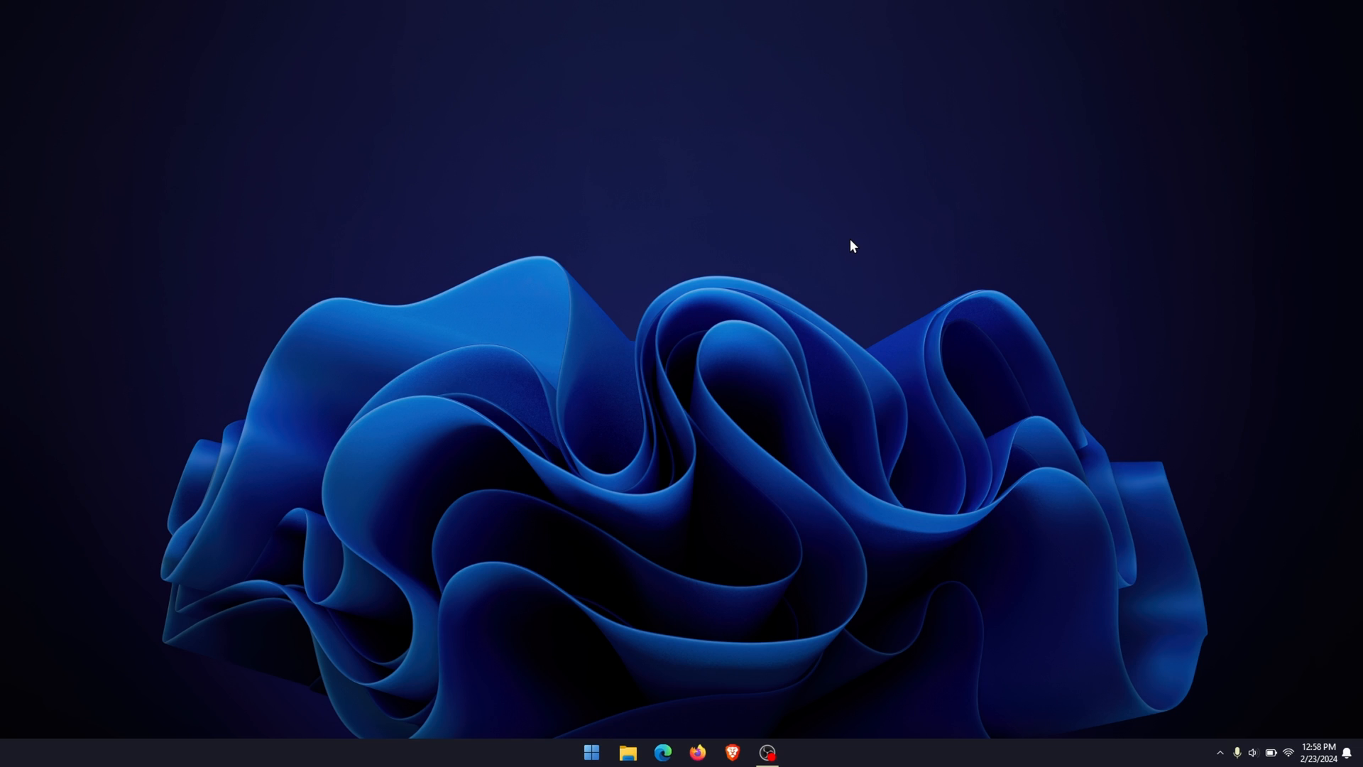
mouse_move(821, 407)
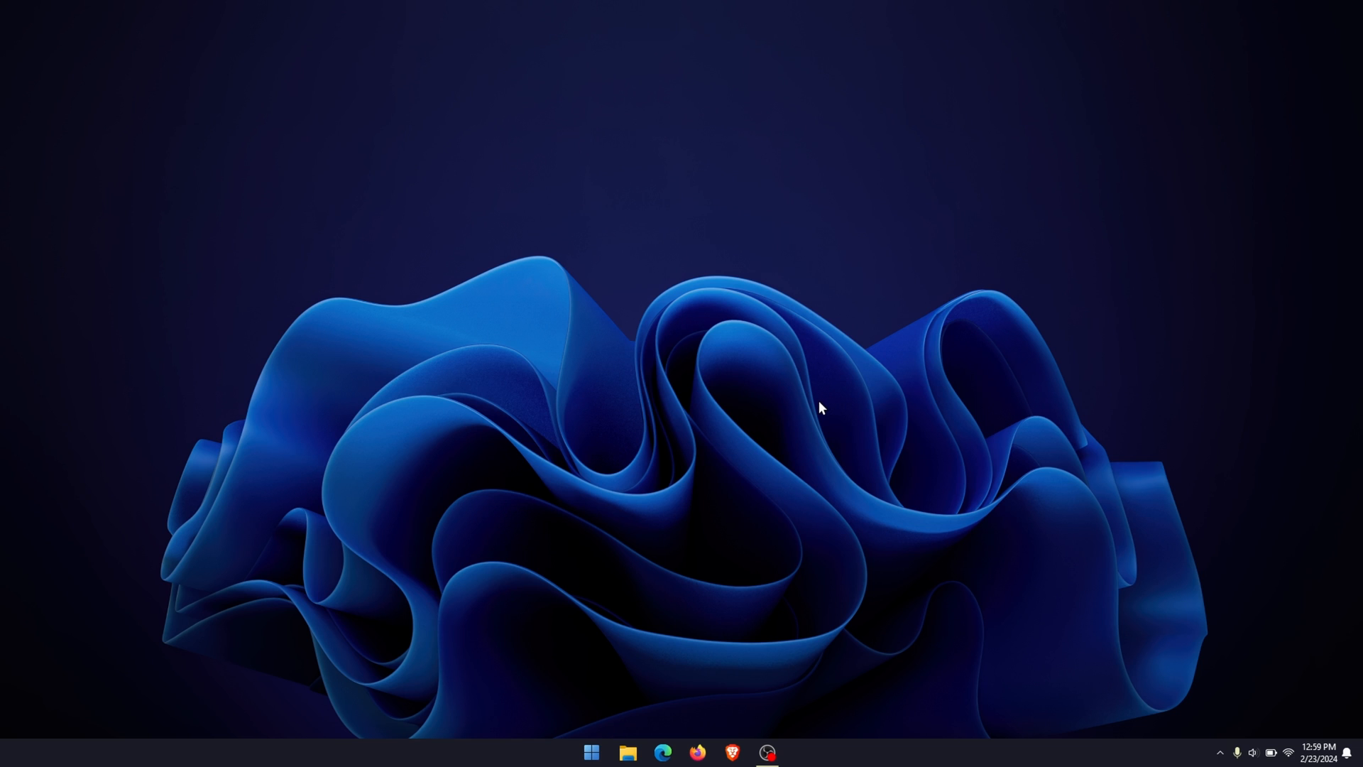